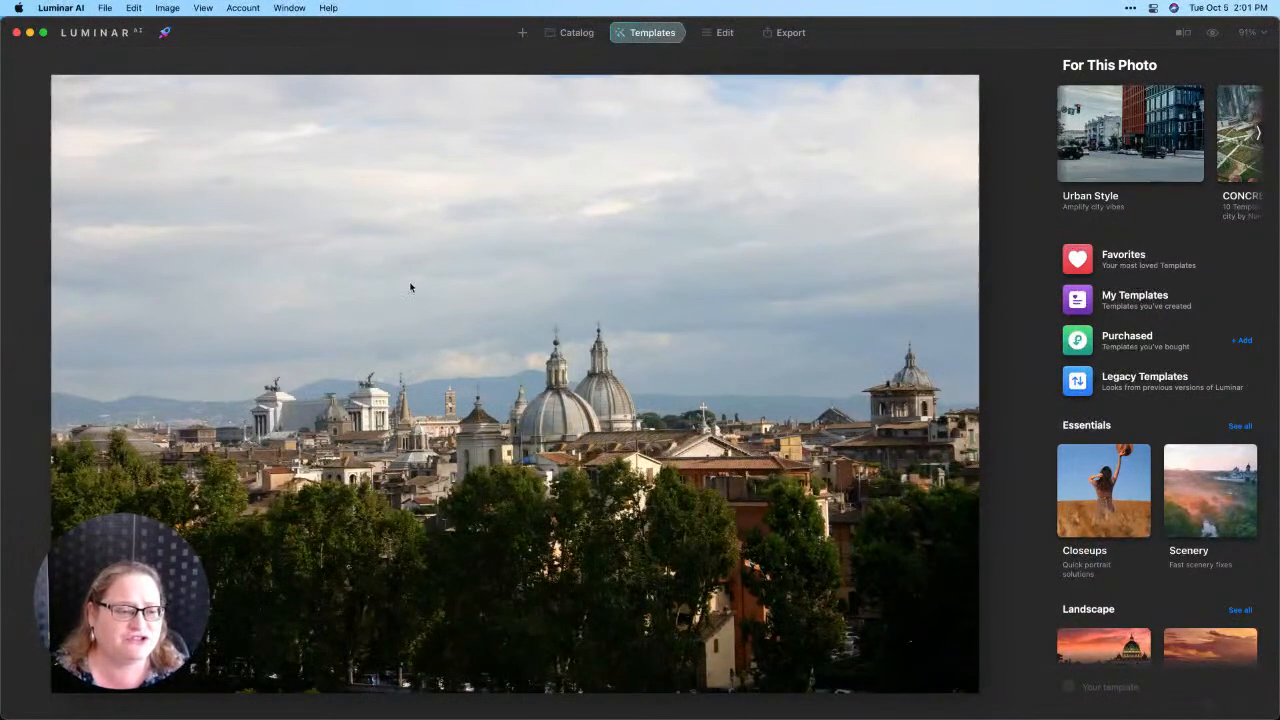
pyautogui.moveTo(1188, 476)
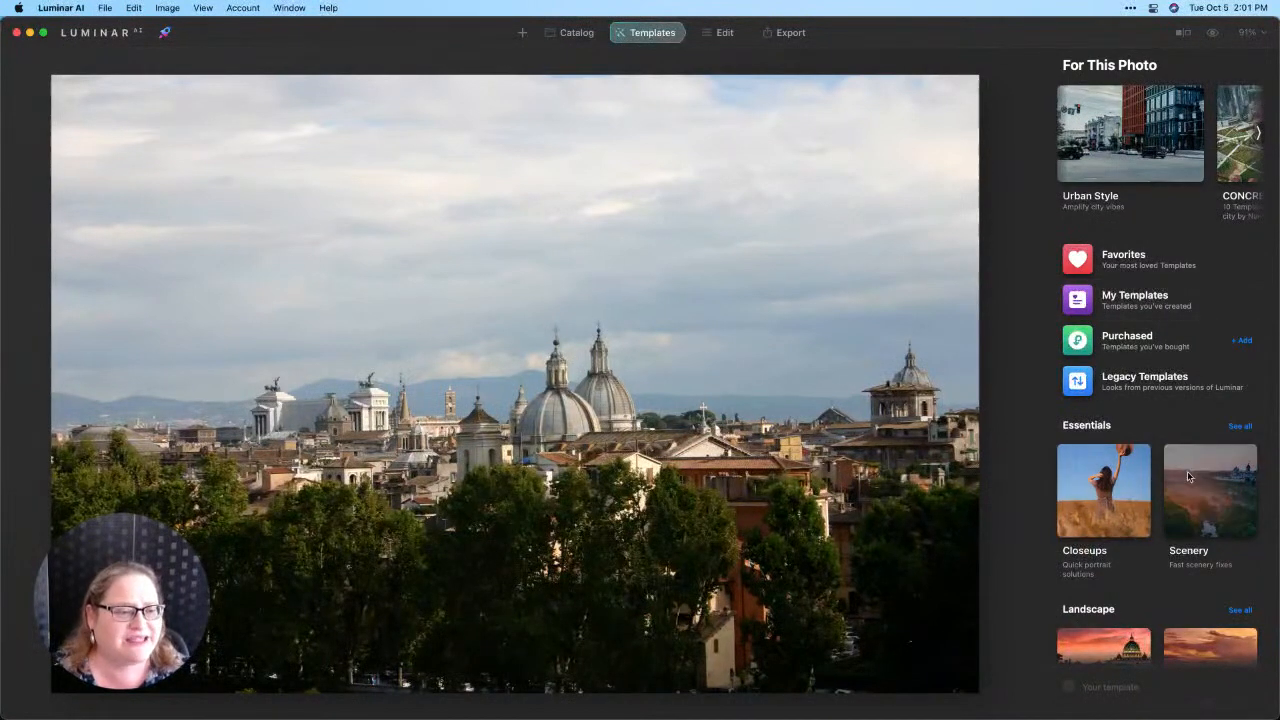
# Apply the Fast Fix template from the Scenery collection to the Rome skyline photo
pyautogui.click(1210, 490)
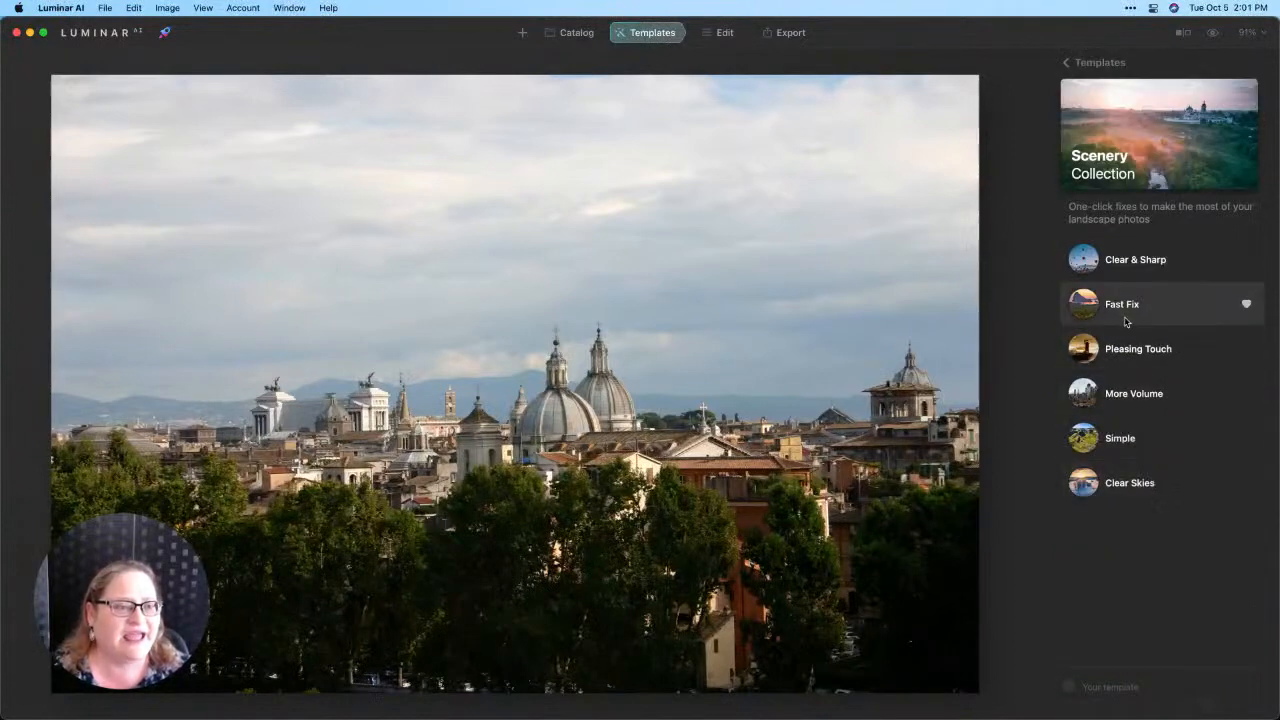
pyautogui.click(1120, 304)
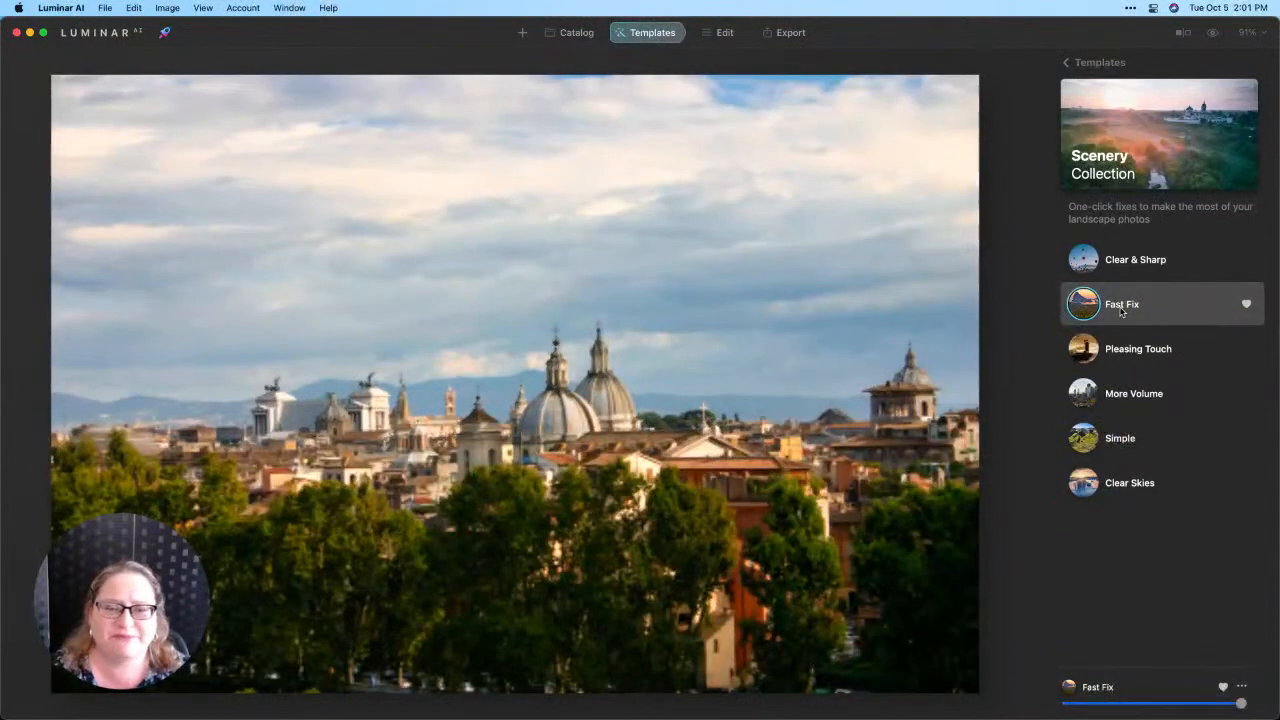
pyautogui.click(1120, 304)
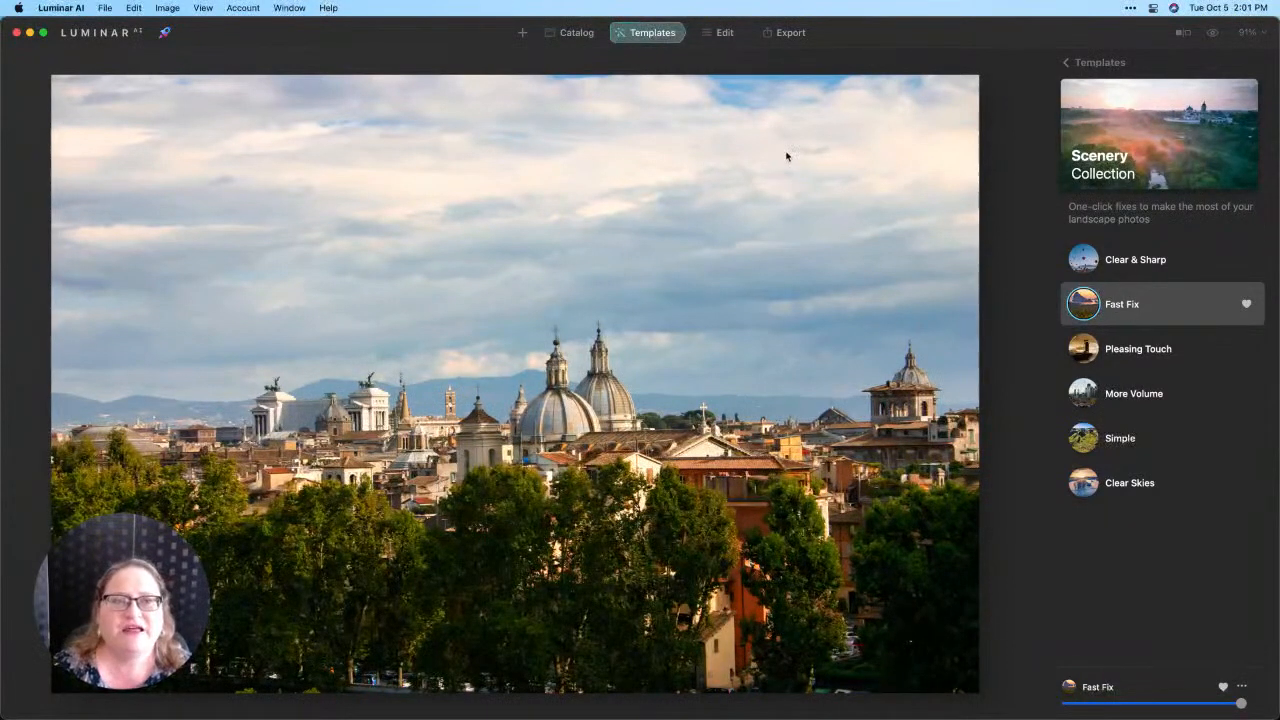
# Switch to Edit's Tools panel and expand the Toning tool with its Balance section
pyautogui.click(724, 32)
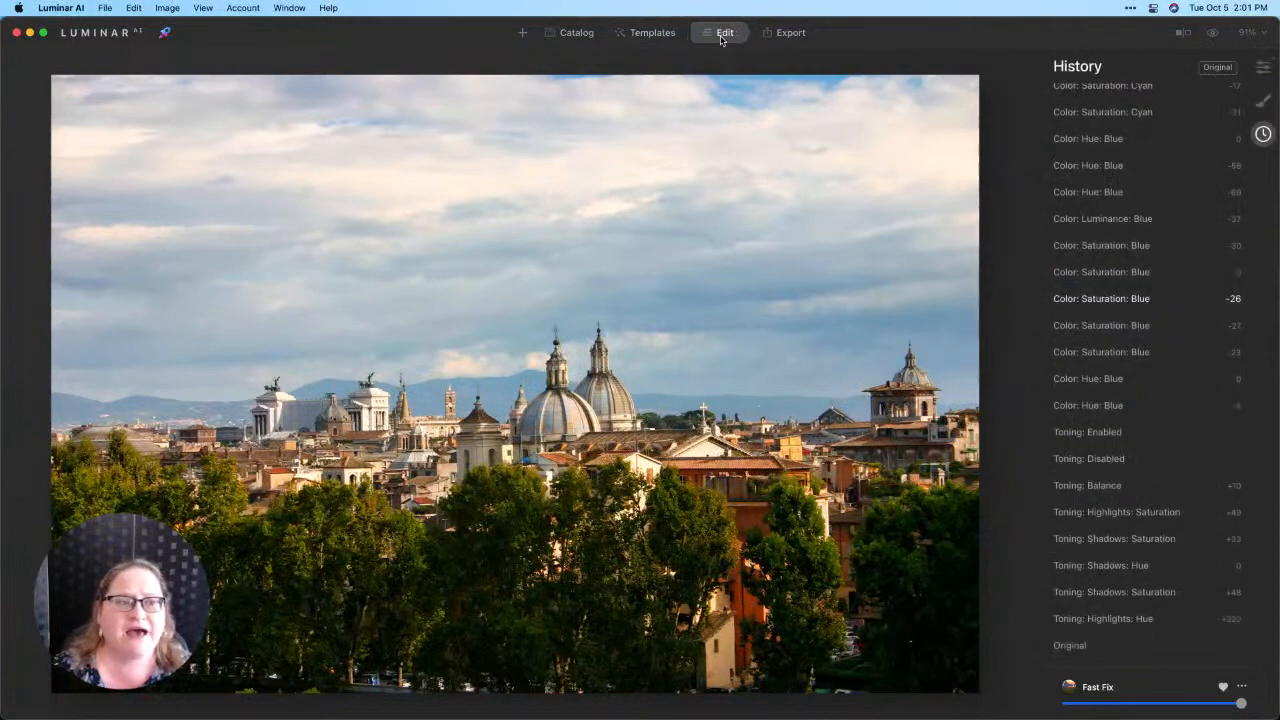
pyautogui.click(1264, 68)
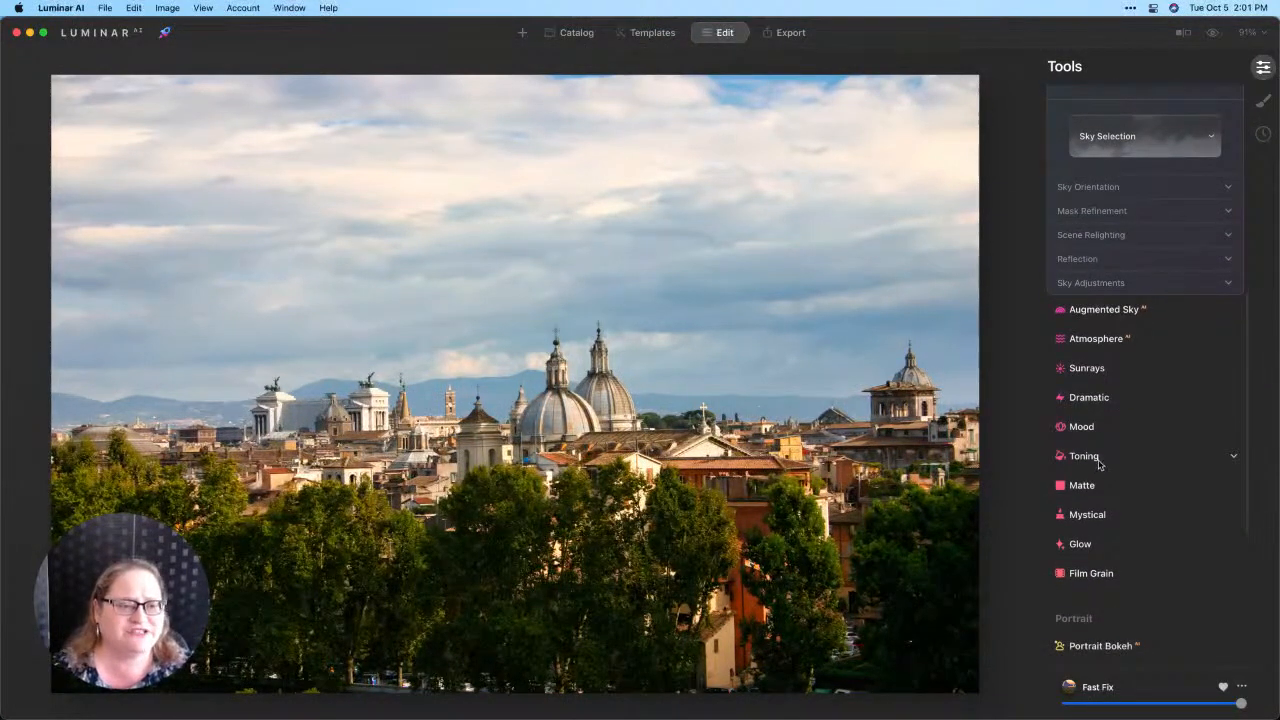
pyautogui.click(1084, 456)
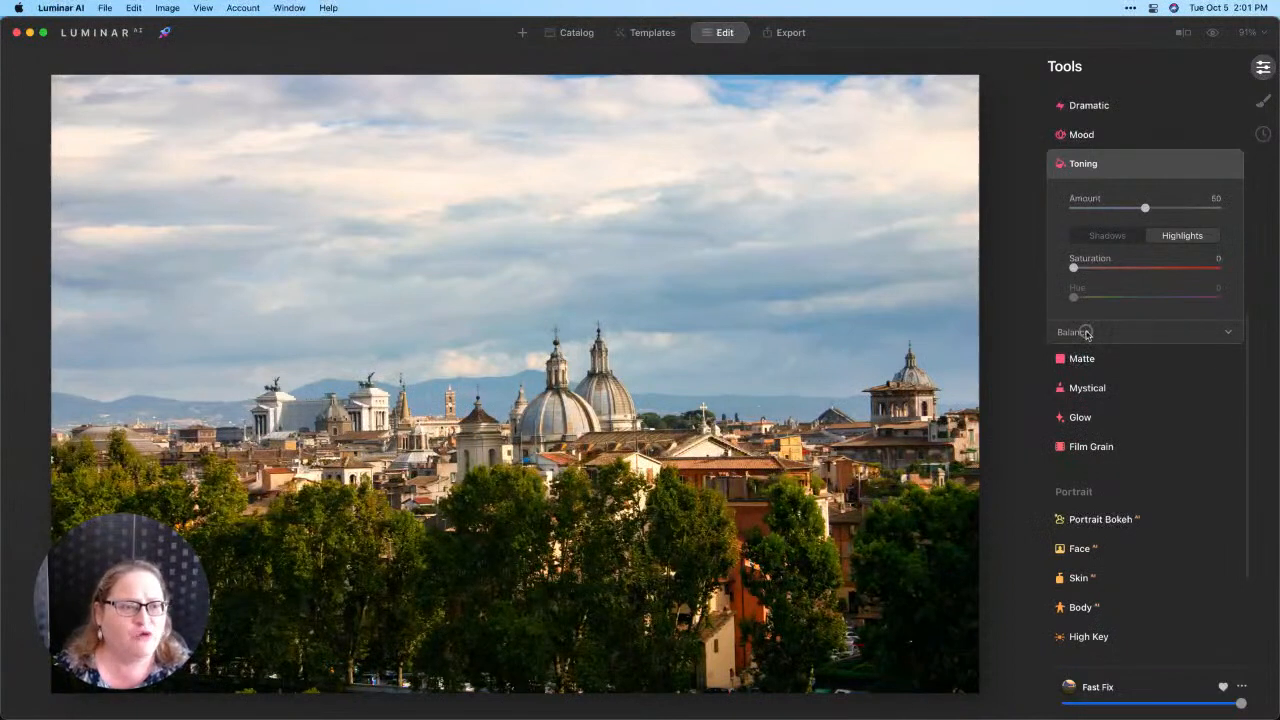
pyautogui.click(1072, 332)
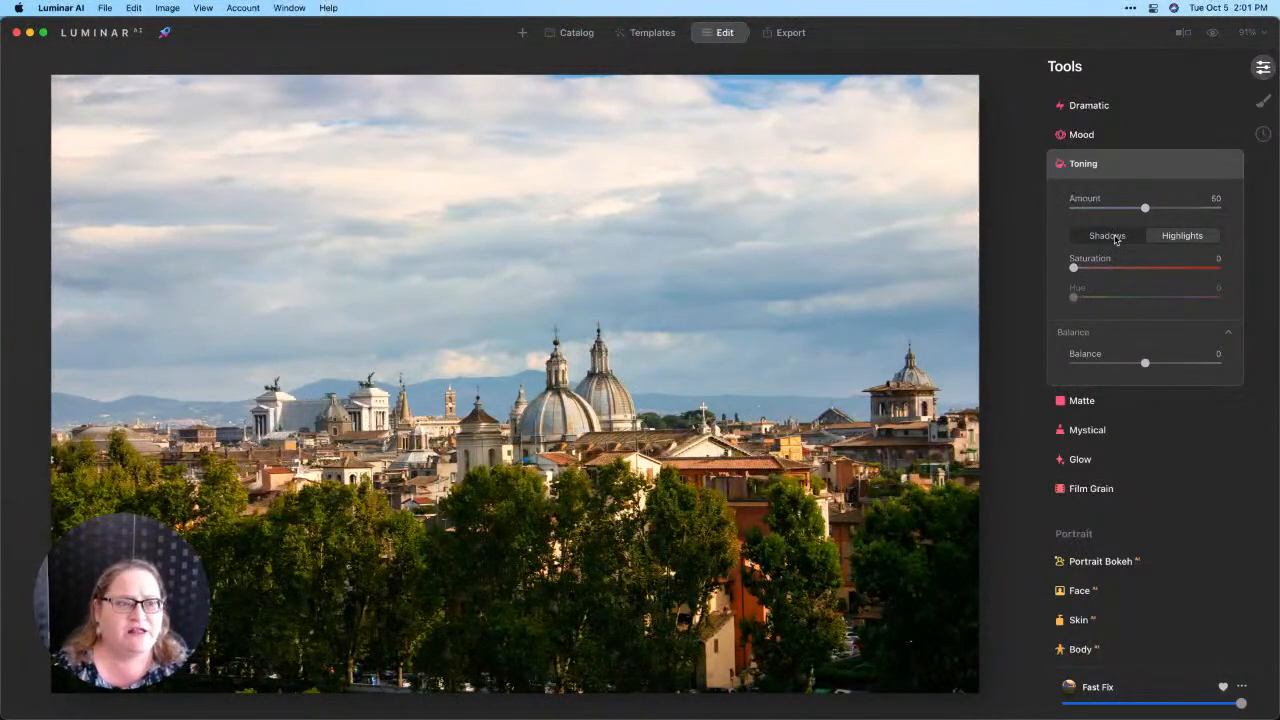
# Tint the highlights blue at hue 218 with saturation 24
pyautogui.click(1182, 236)
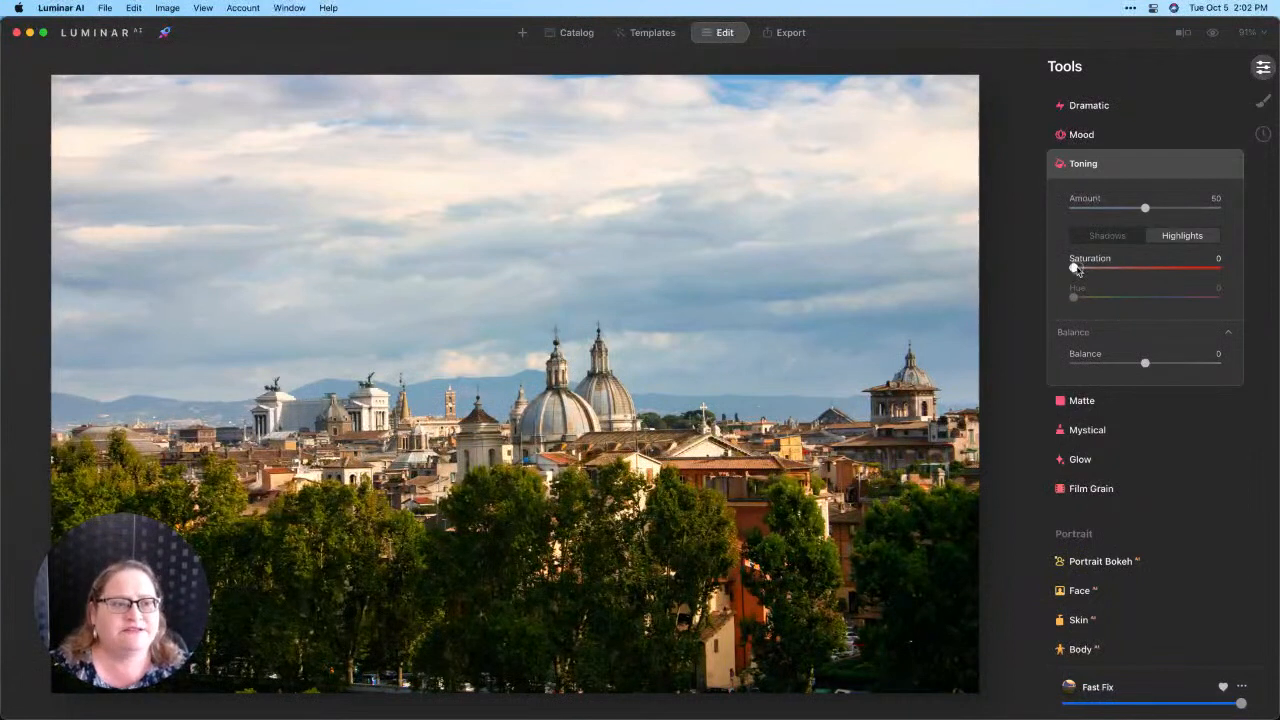
pyautogui.moveTo(1072, 268); pyautogui.dragTo(1156, 268)
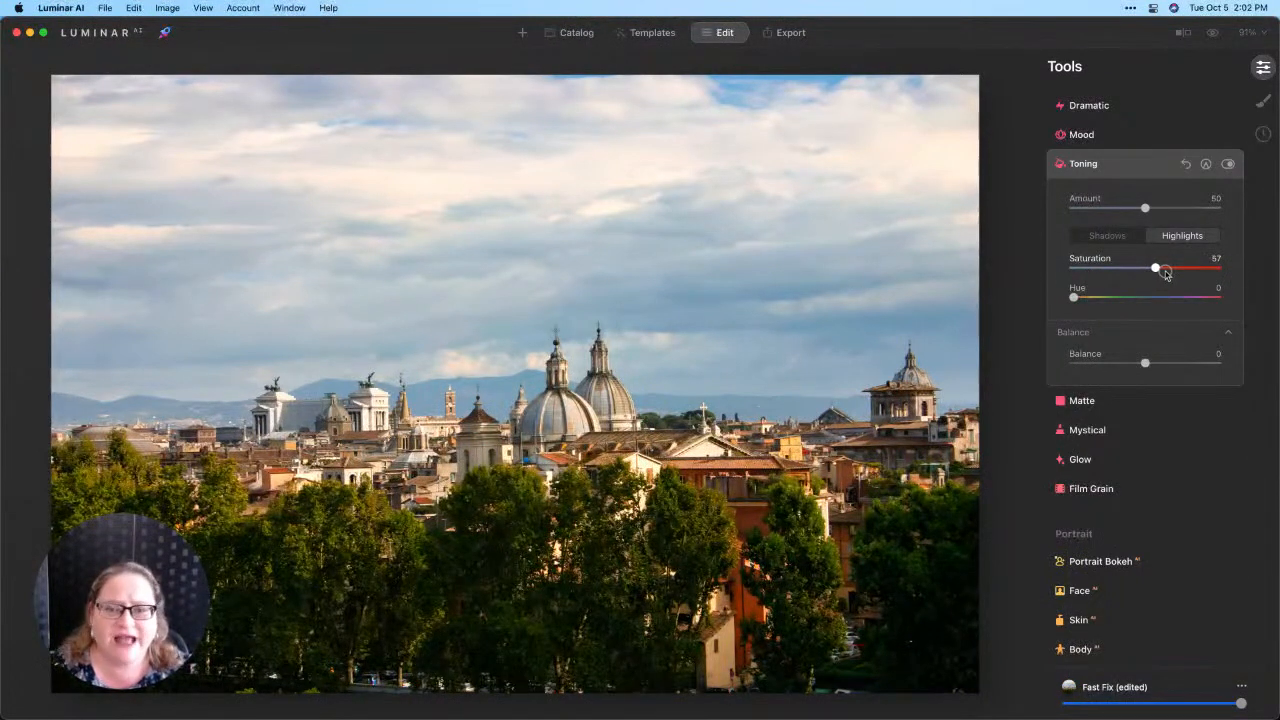
pyautogui.moveTo(1156, 268); pyautogui.dragTo(1156, 268)
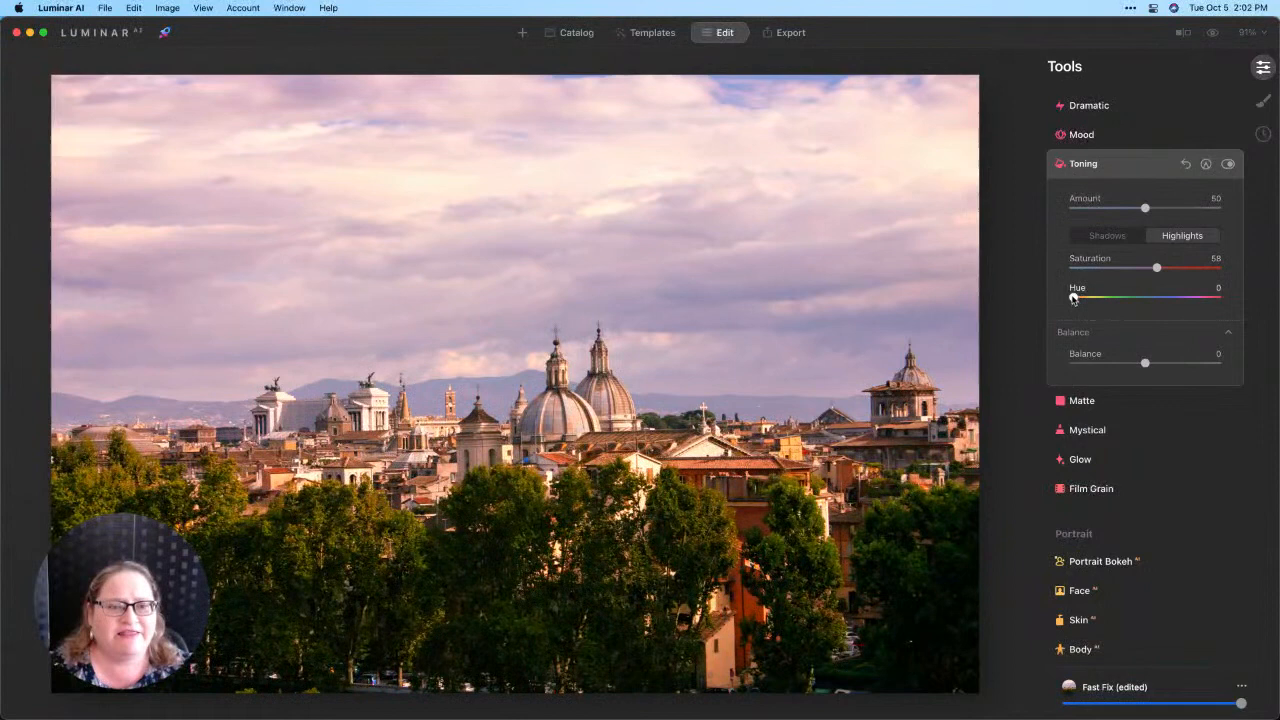
pyautogui.moveTo(1068, 296); pyautogui.dragTo(1084, 296)
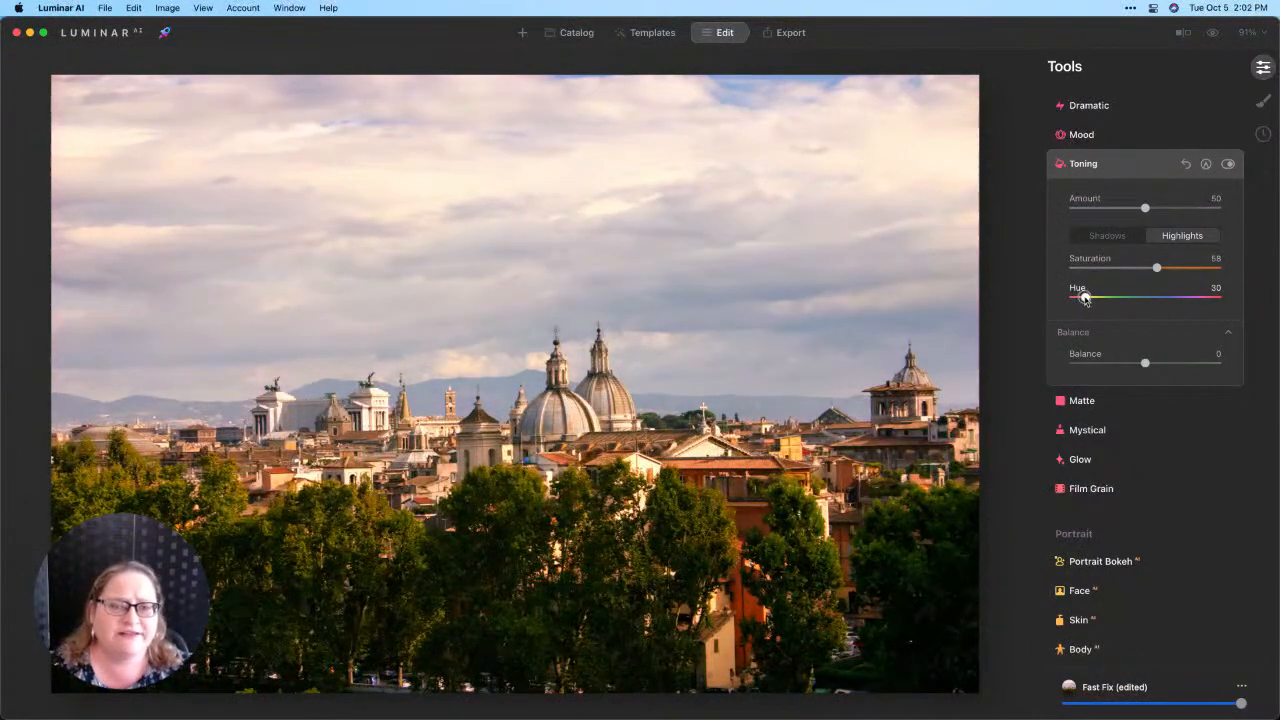
pyautogui.moveTo(1084, 296); pyautogui.dragTo(1116, 296)
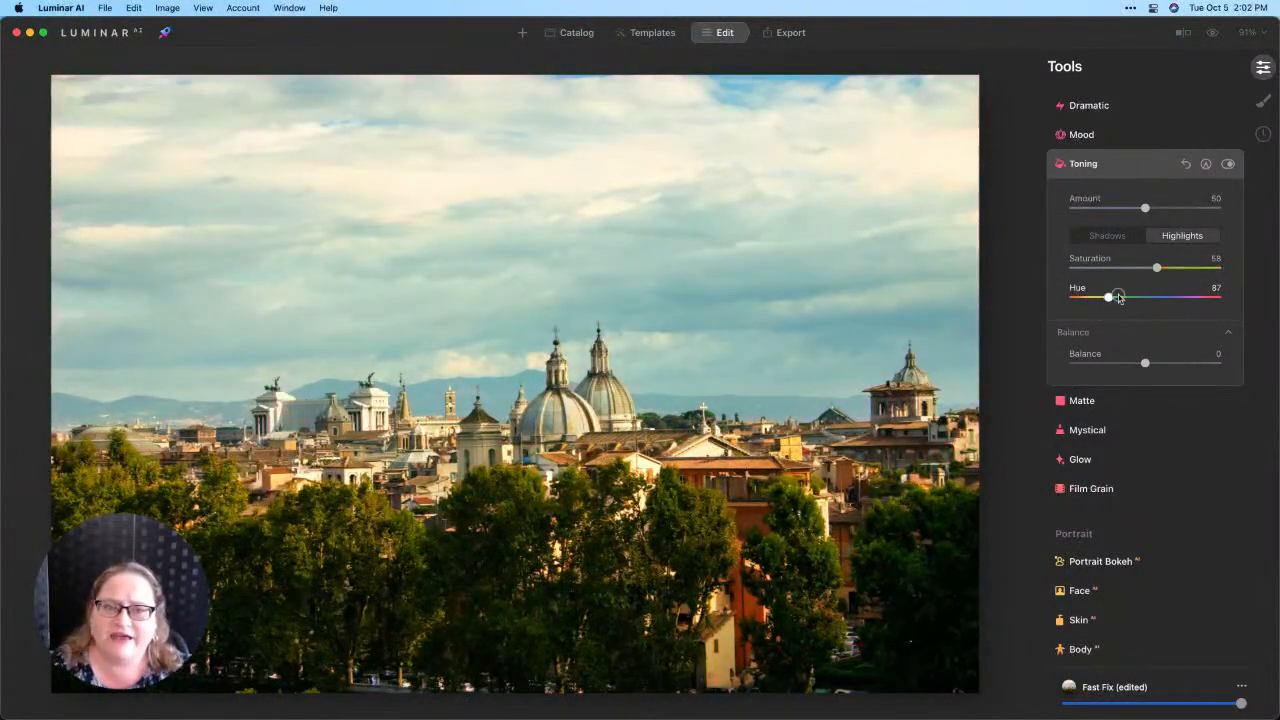
pyautogui.moveTo(1108, 296); pyautogui.dragTo(1156, 296)
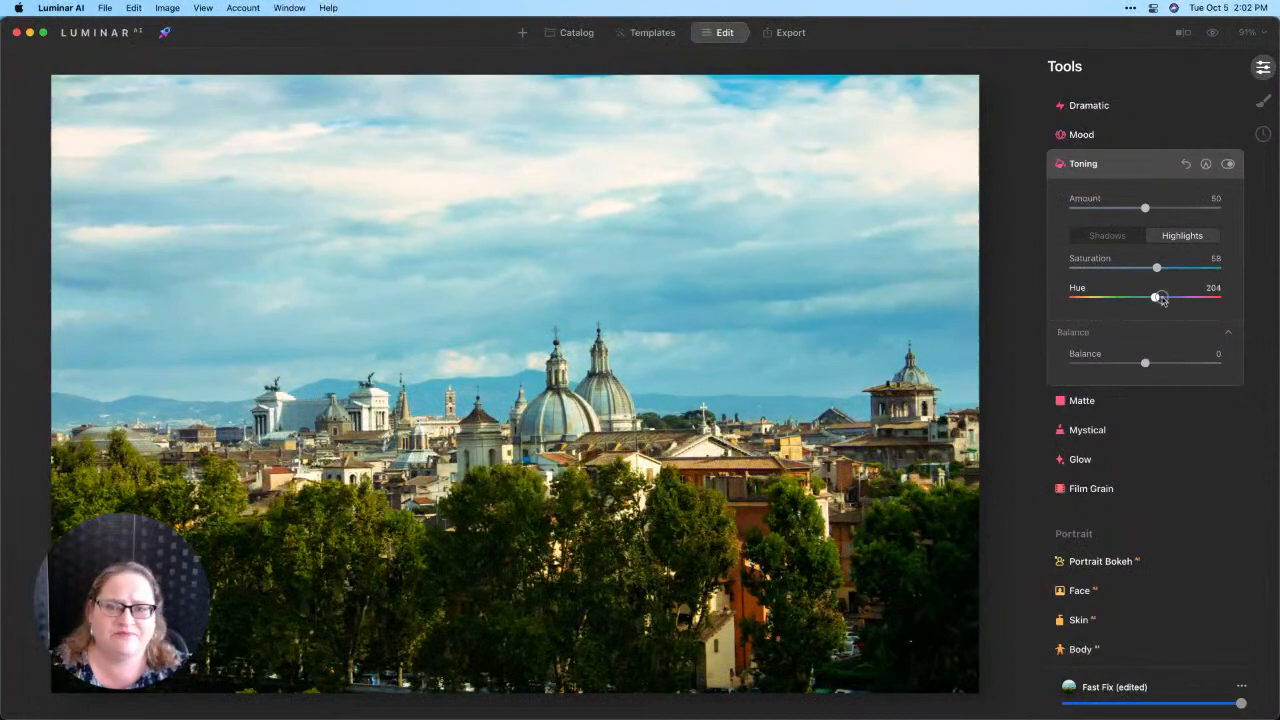
pyautogui.moveTo(1156, 296); pyautogui.dragTo(1168, 296)
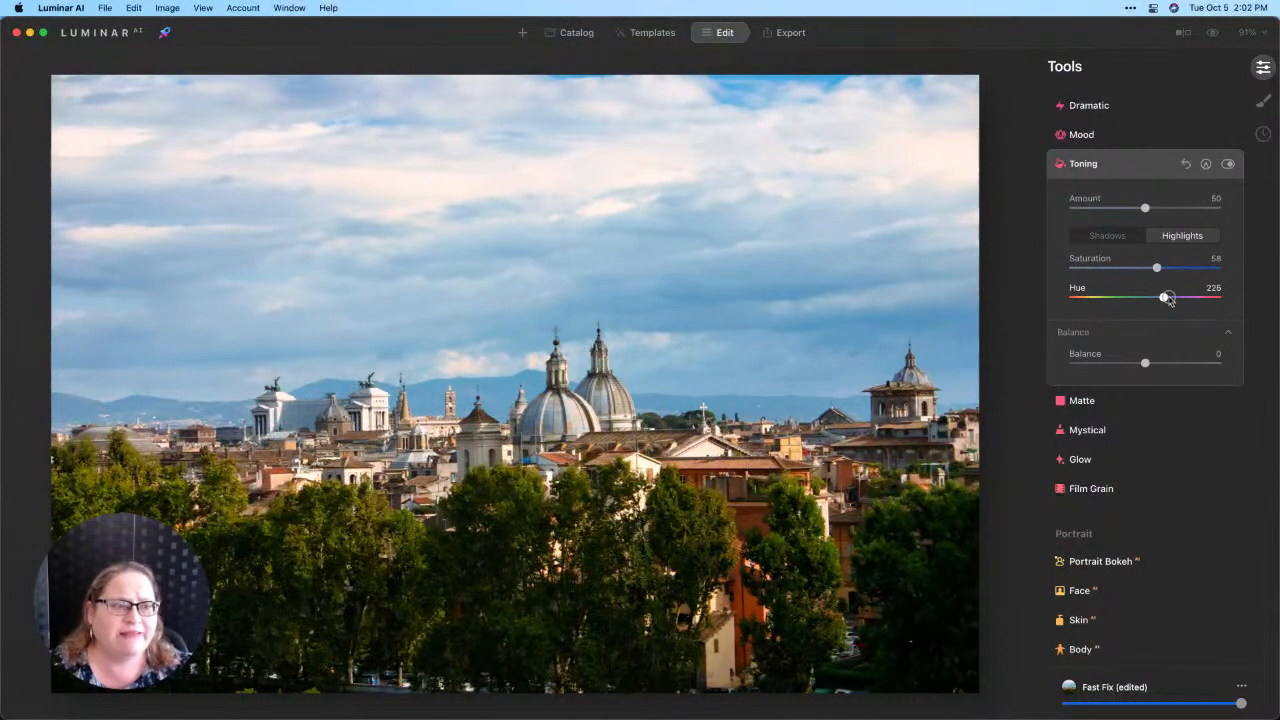
pyautogui.moveTo(1162, 296); pyautogui.dragTo(1172, 296)
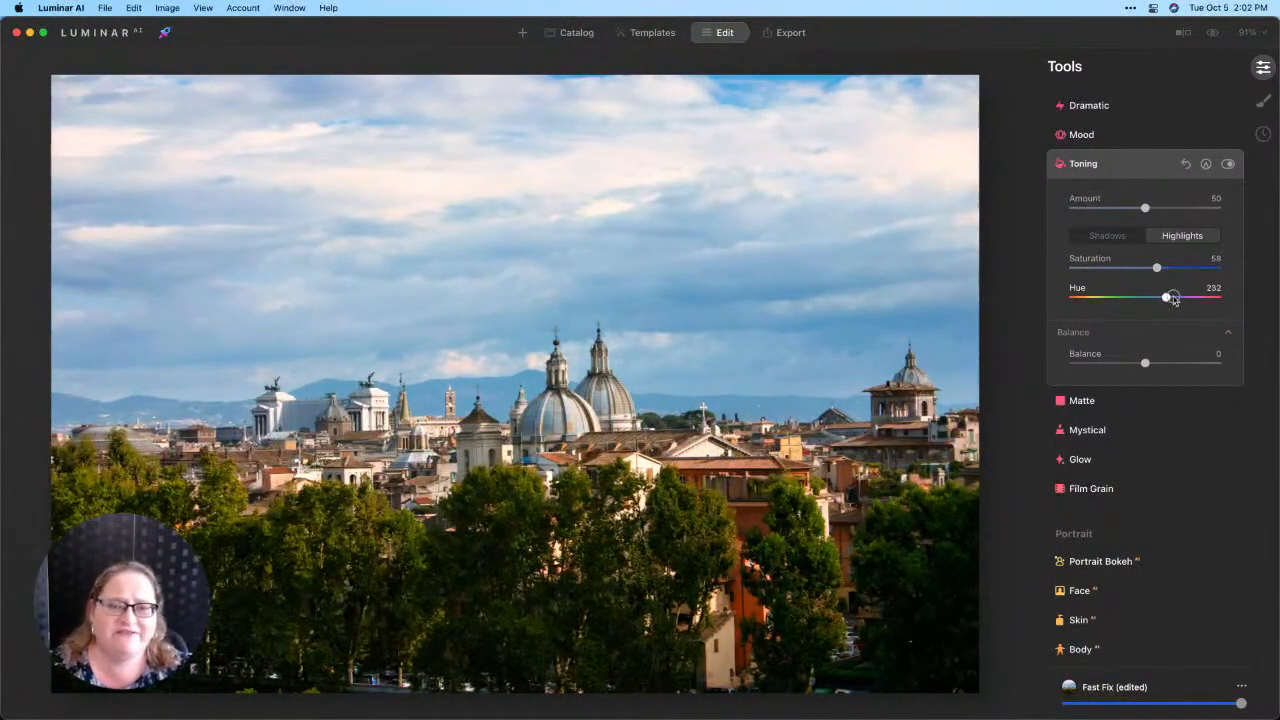
pyautogui.moveTo(1172, 296); pyautogui.dragTo(1160, 296)
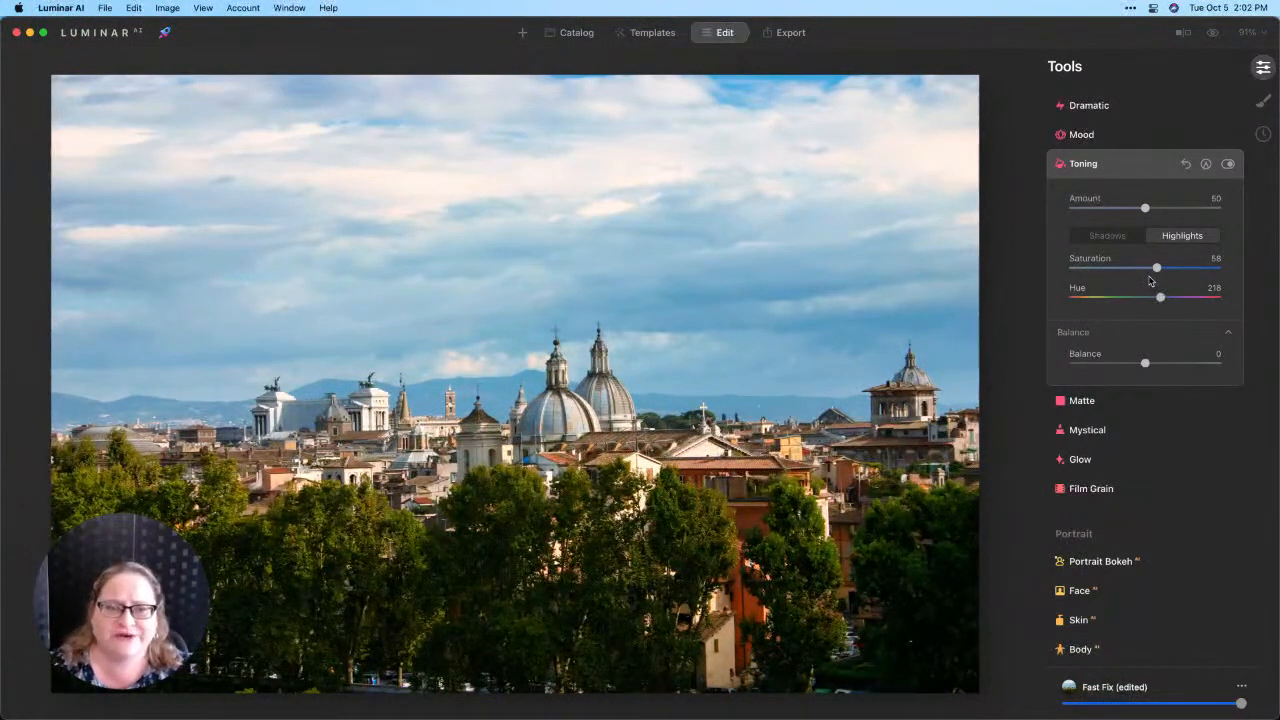
pyautogui.moveTo(1156, 268); pyautogui.dragTo(1108, 268)
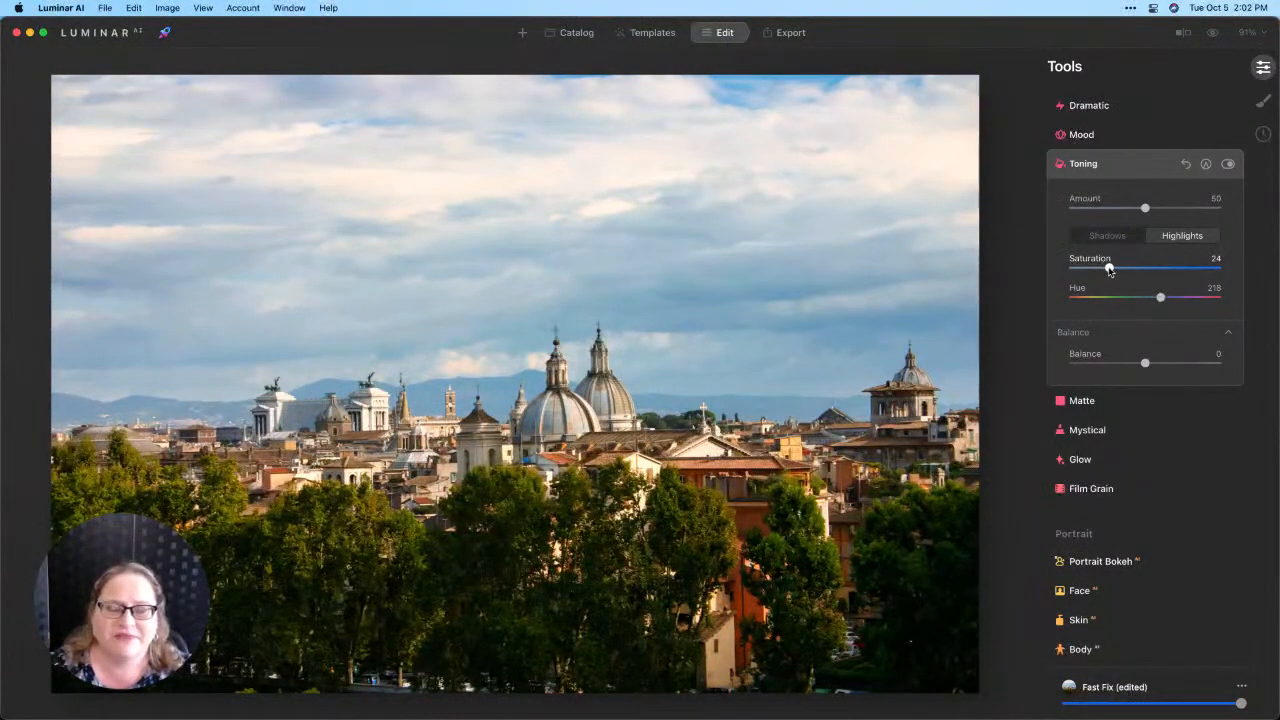
# Raise shadow saturation to about 60 and settle the shadow hue on a warm reddish tone
pyautogui.click(1108, 236)
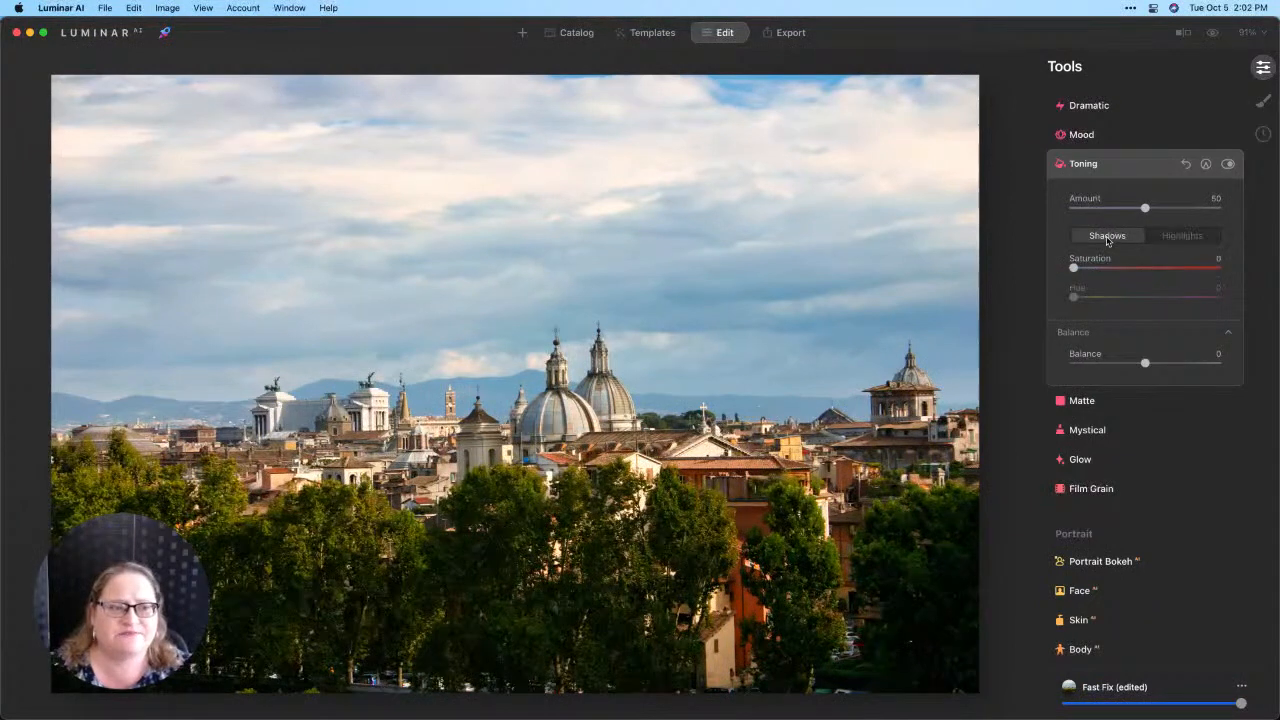
pyautogui.moveTo(1074, 268); pyautogui.dragTo(1156, 268)
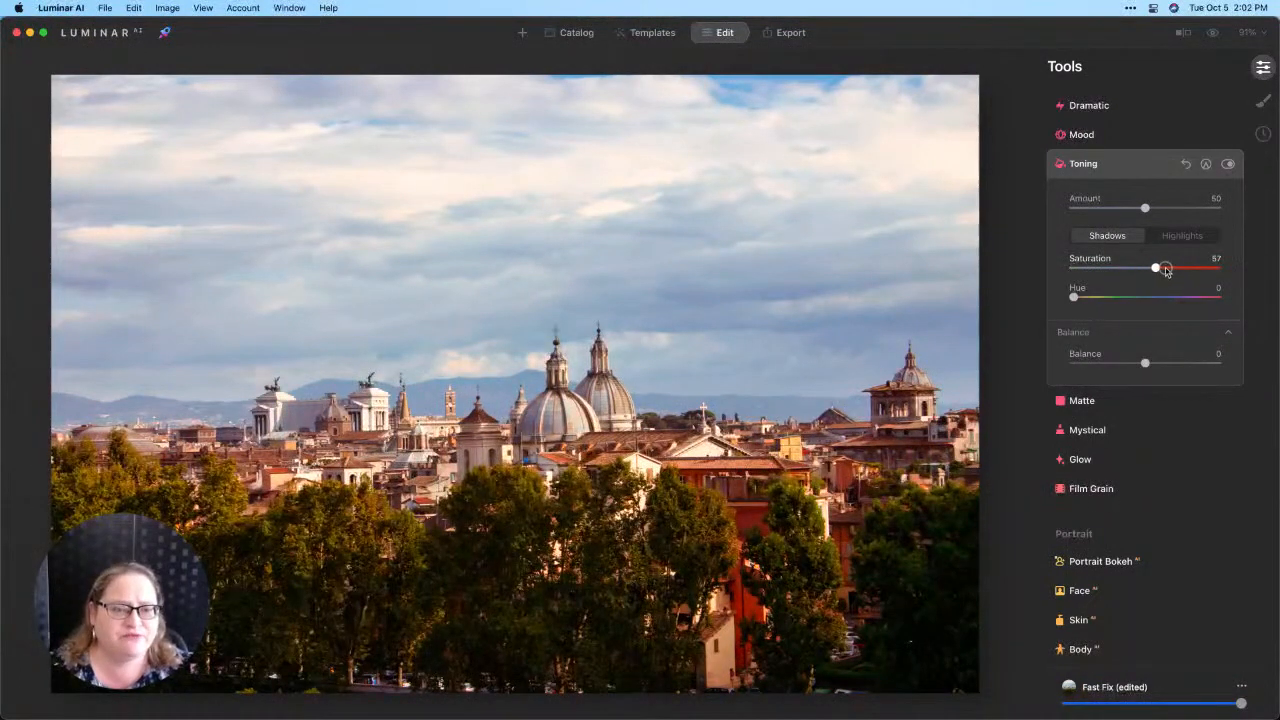
pyautogui.moveTo(1156, 268); pyautogui.dragTo(1160, 268)
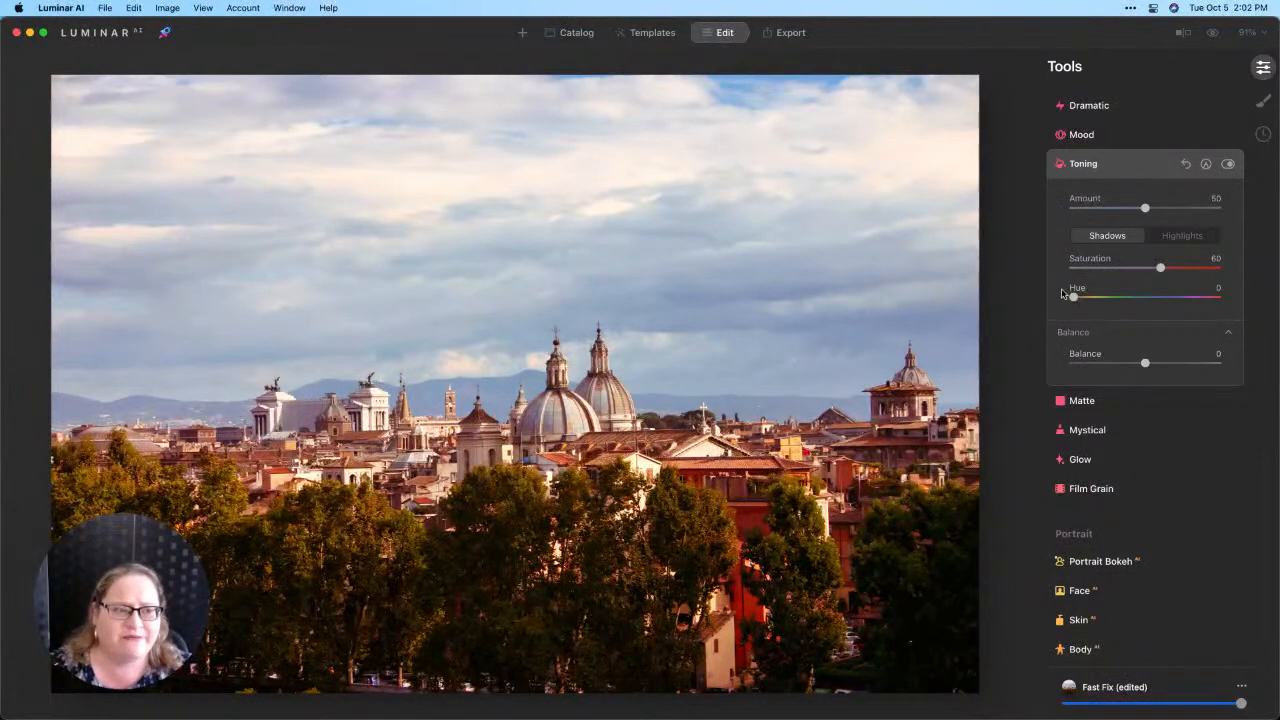
pyautogui.moveTo(1072, 296); pyautogui.dragTo(1076, 296)
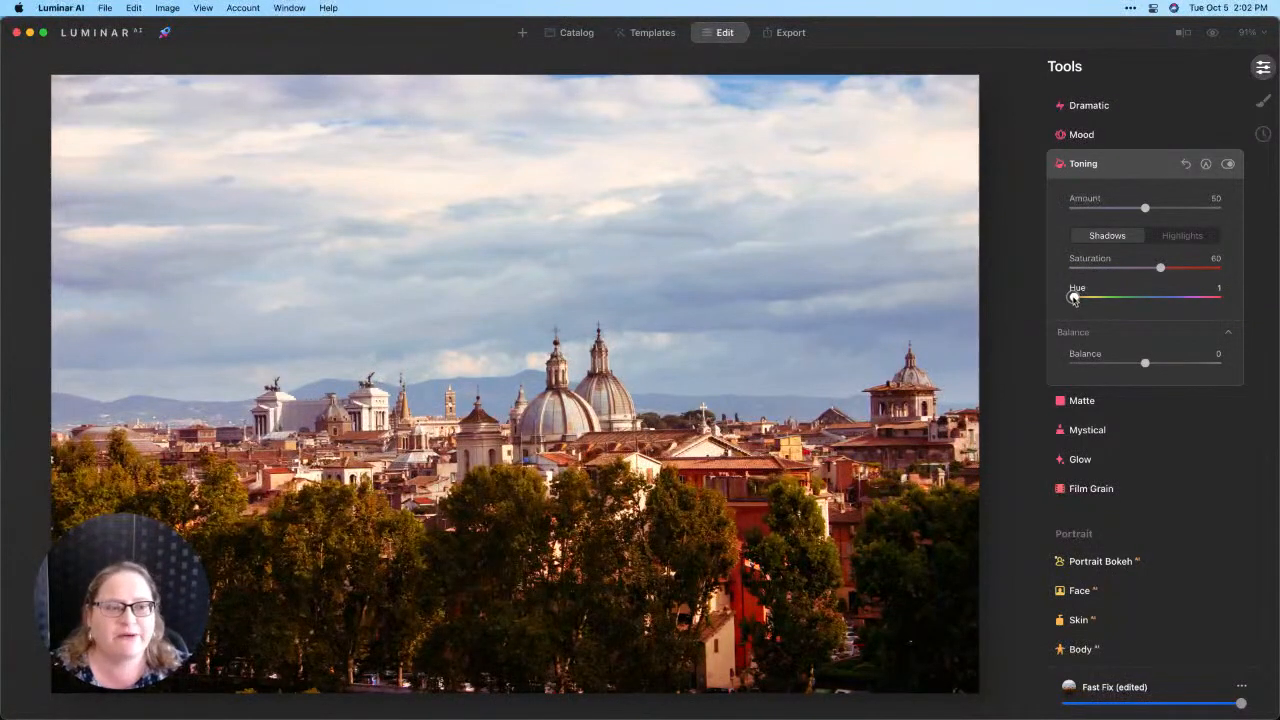
pyautogui.moveTo(1072, 296); pyautogui.dragTo(1110, 296)
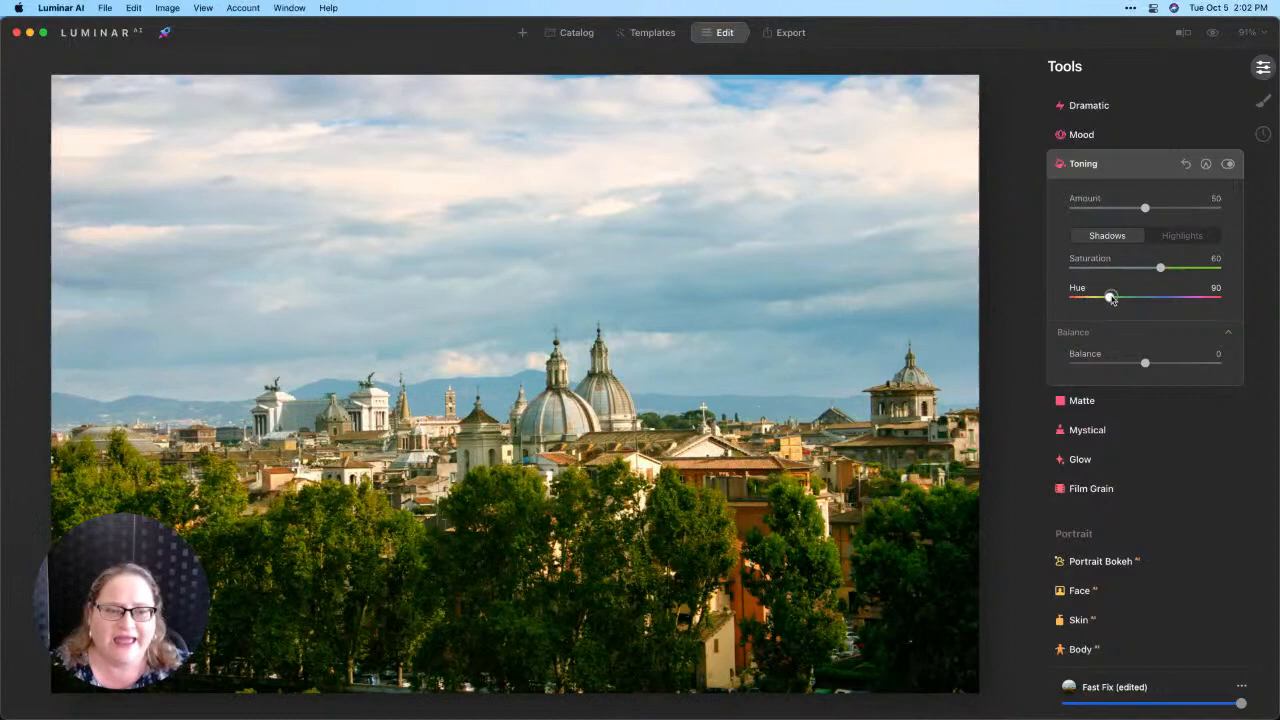
pyautogui.moveTo(1110, 296); pyautogui.dragTo(1156, 296)
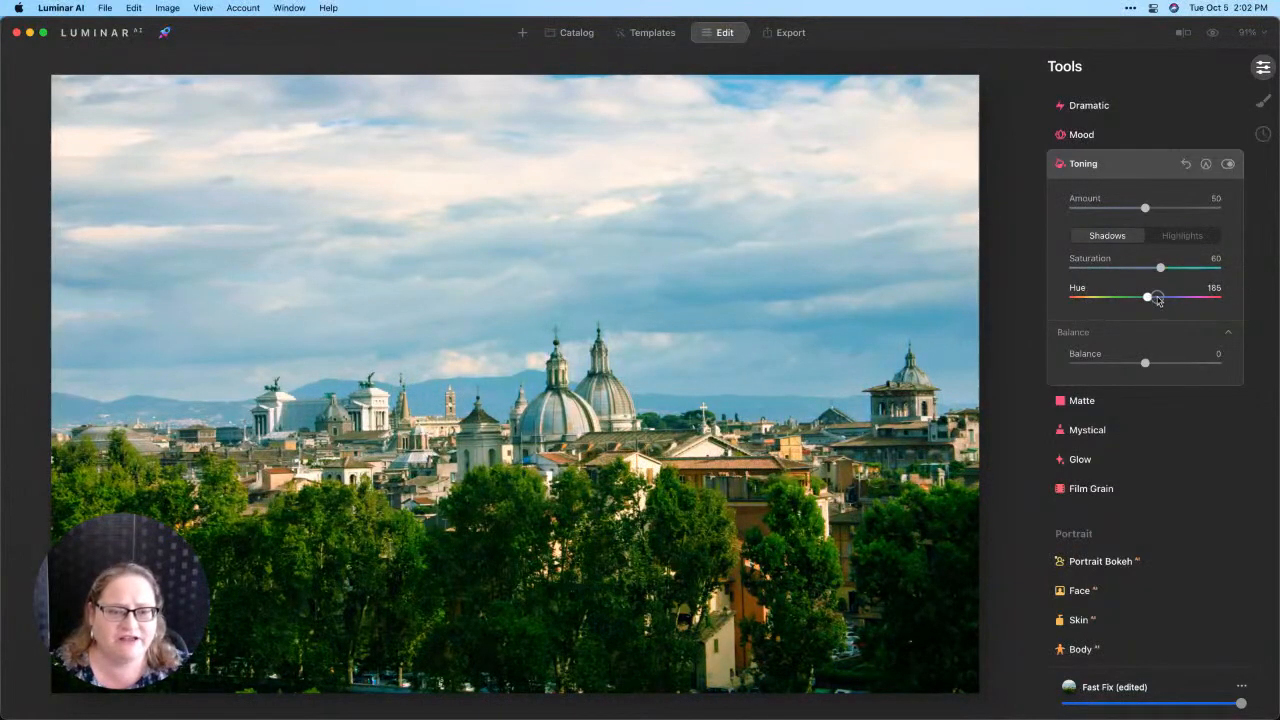
pyautogui.moveTo(1146, 296); pyautogui.dragTo(1186, 296)
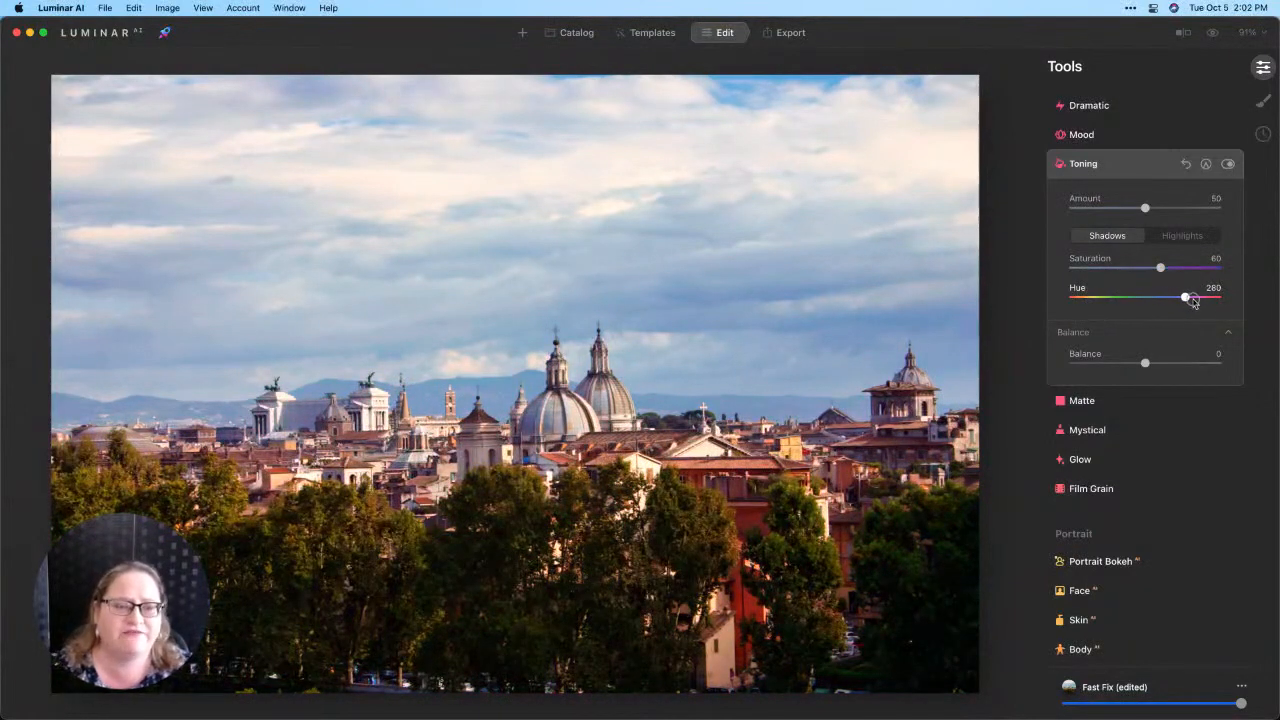
pyautogui.moveTo(1184, 298); pyautogui.dragTo(1216, 298)
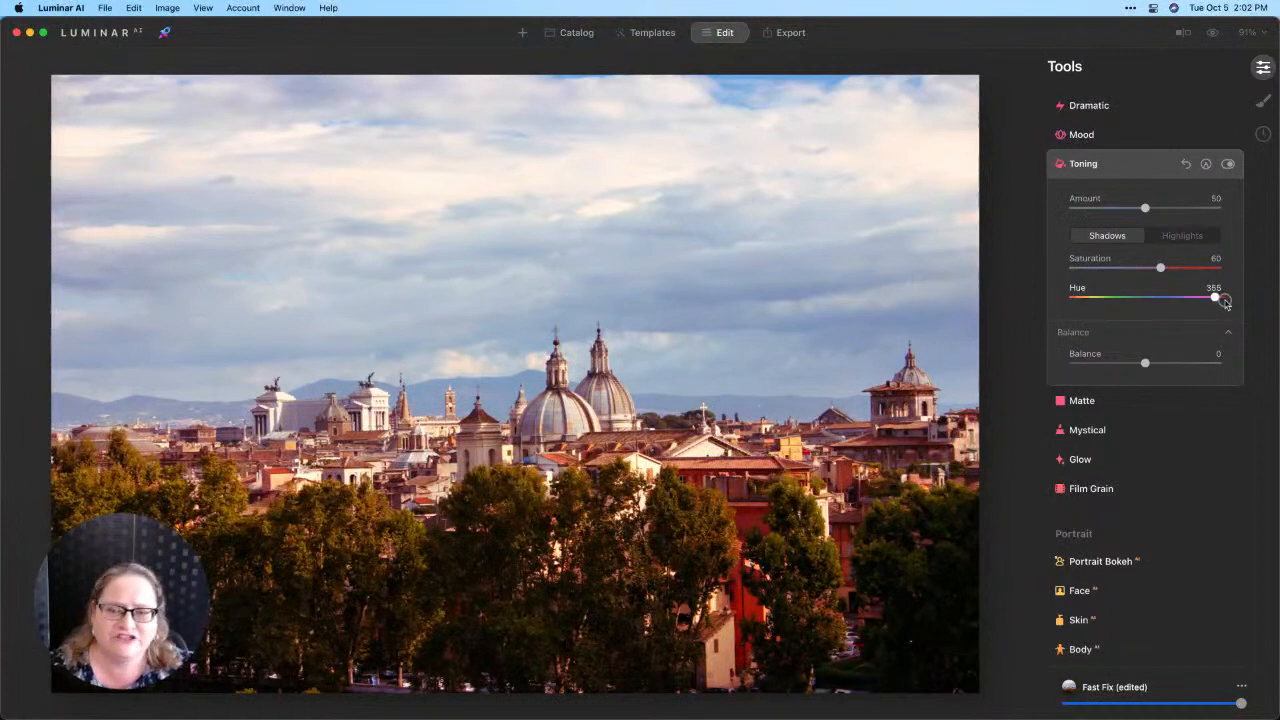
pyautogui.moveTo(1214, 296); pyautogui.dragTo(1200, 296)
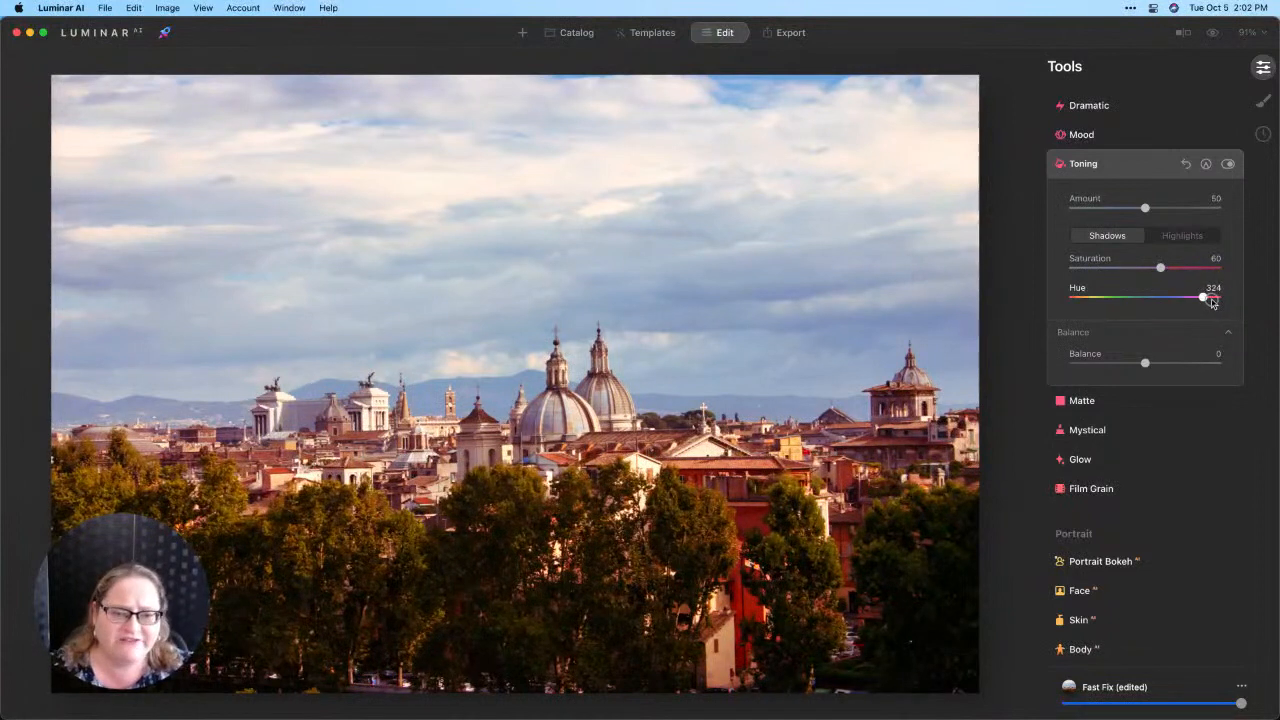
pyautogui.moveTo(1202, 296); pyautogui.dragTo(1208, 296)
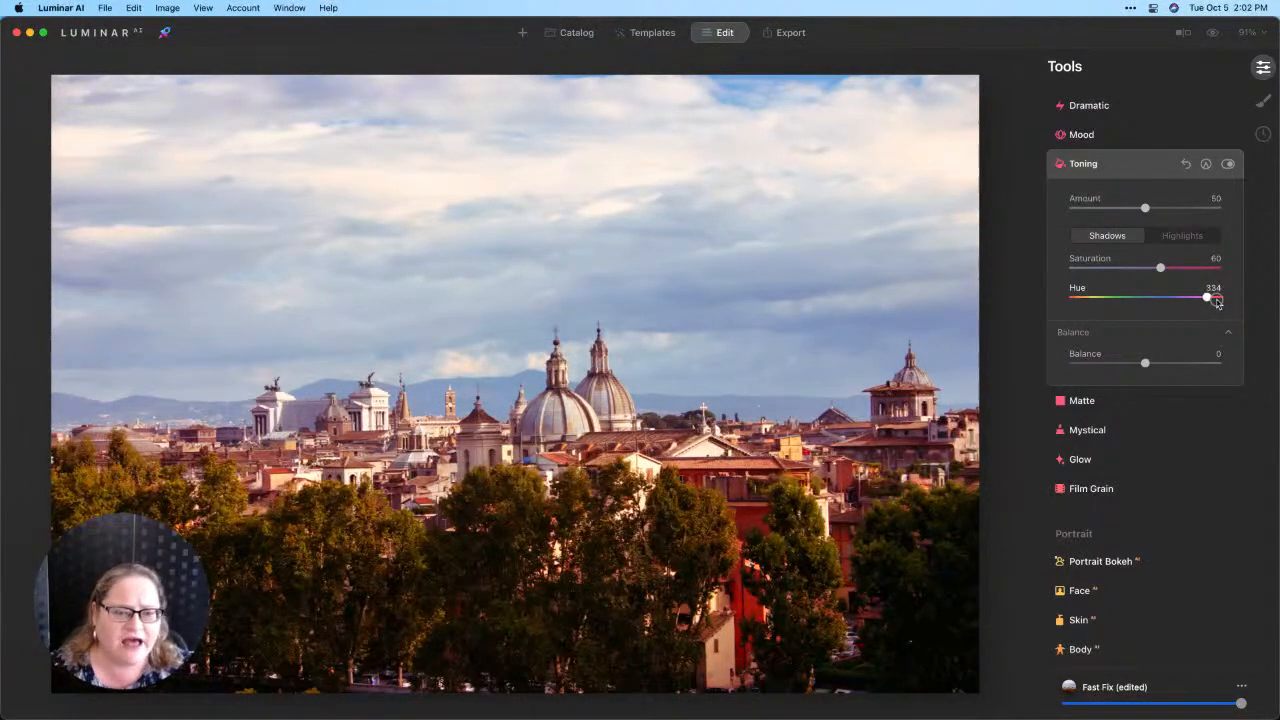
pyautogui.moveTo(1204, 298); pyautogui.dragTo(1208, 298)
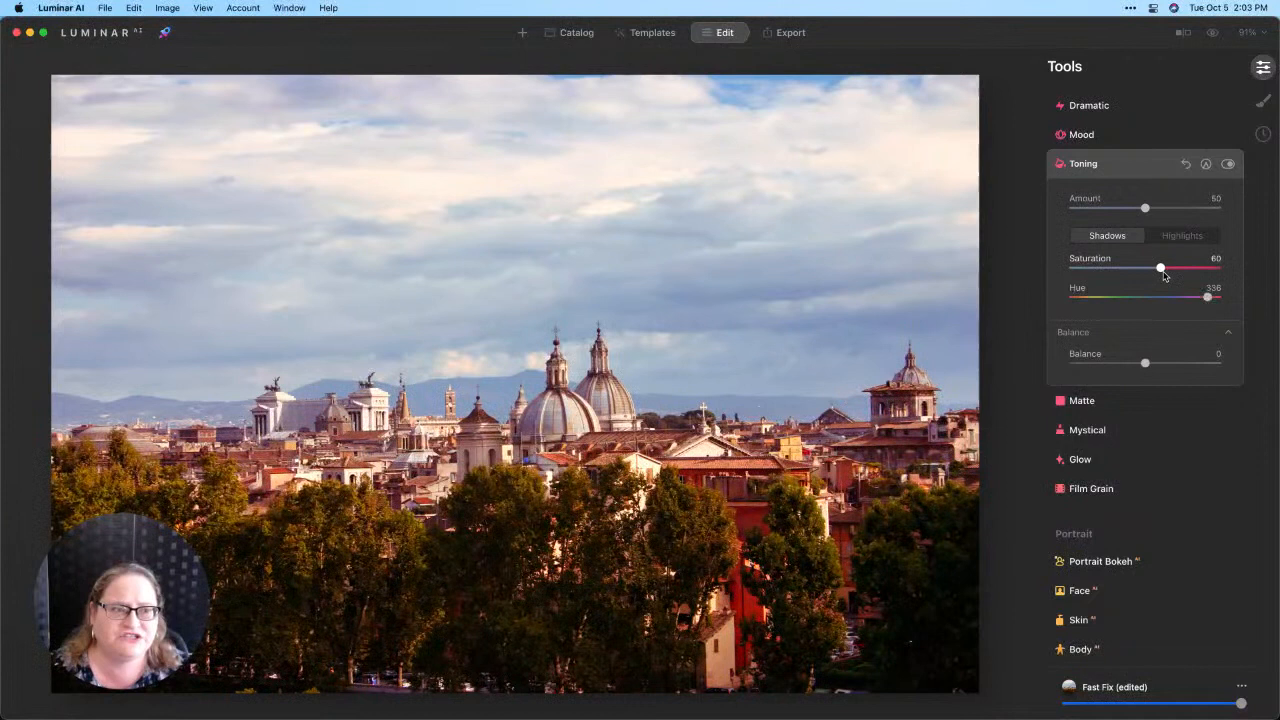
# Lower the shadow tint saturation to 34
pyautogui.moveTo(1160, 268); pyautogui.dragTo(1120, 268)
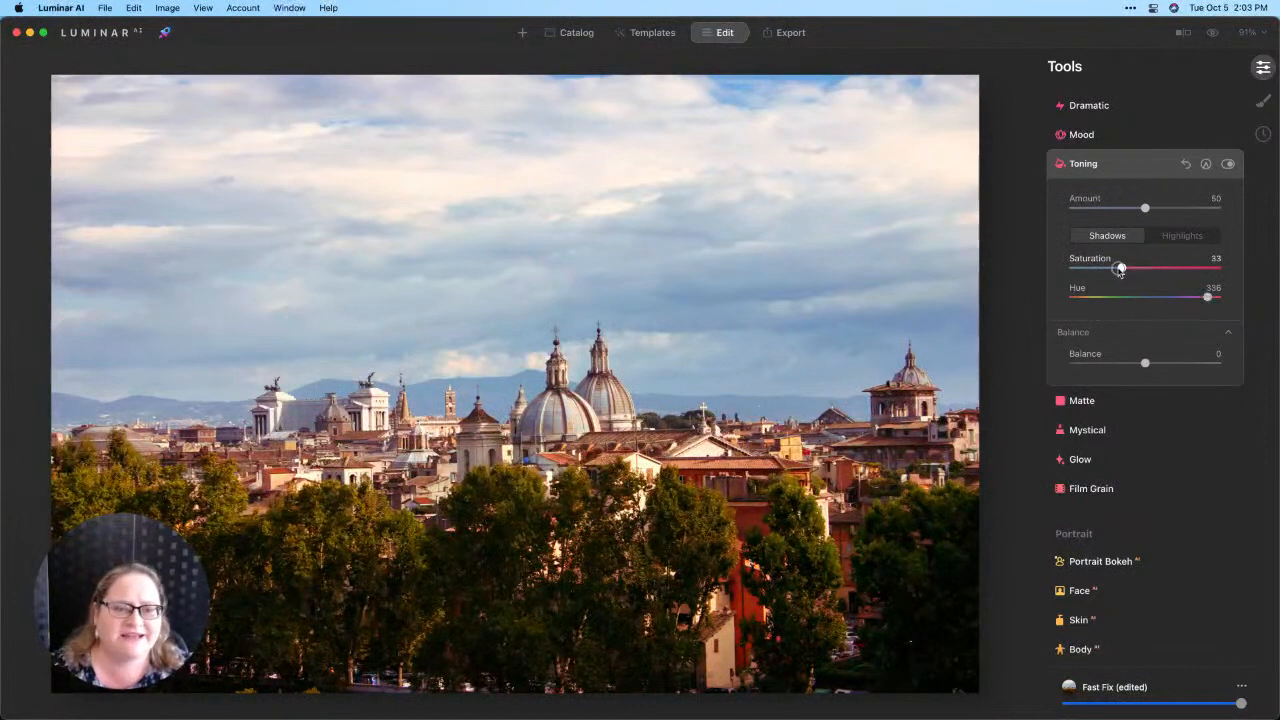
pyautogui.moveTo(1120, 270); pyautogui.dragTo(1118, 270)
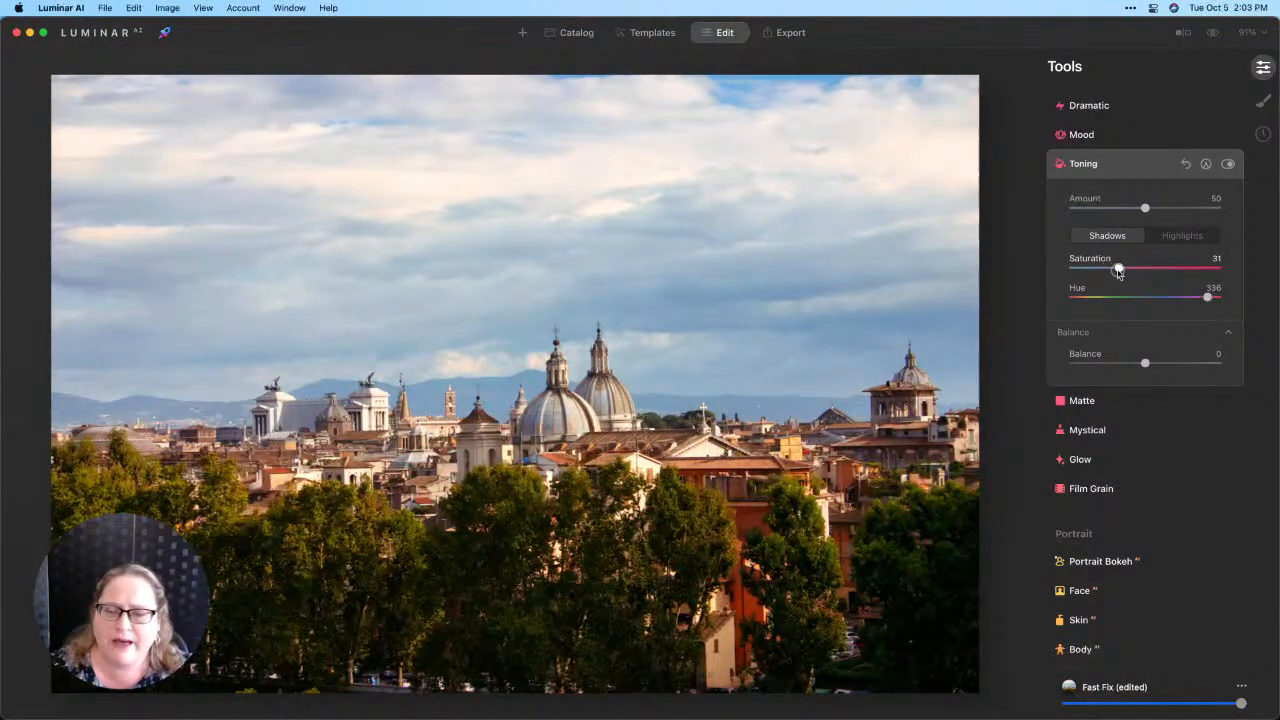
pyautogui.moveTo(1116, 270); pyautogui.dragTo(1124, 270)
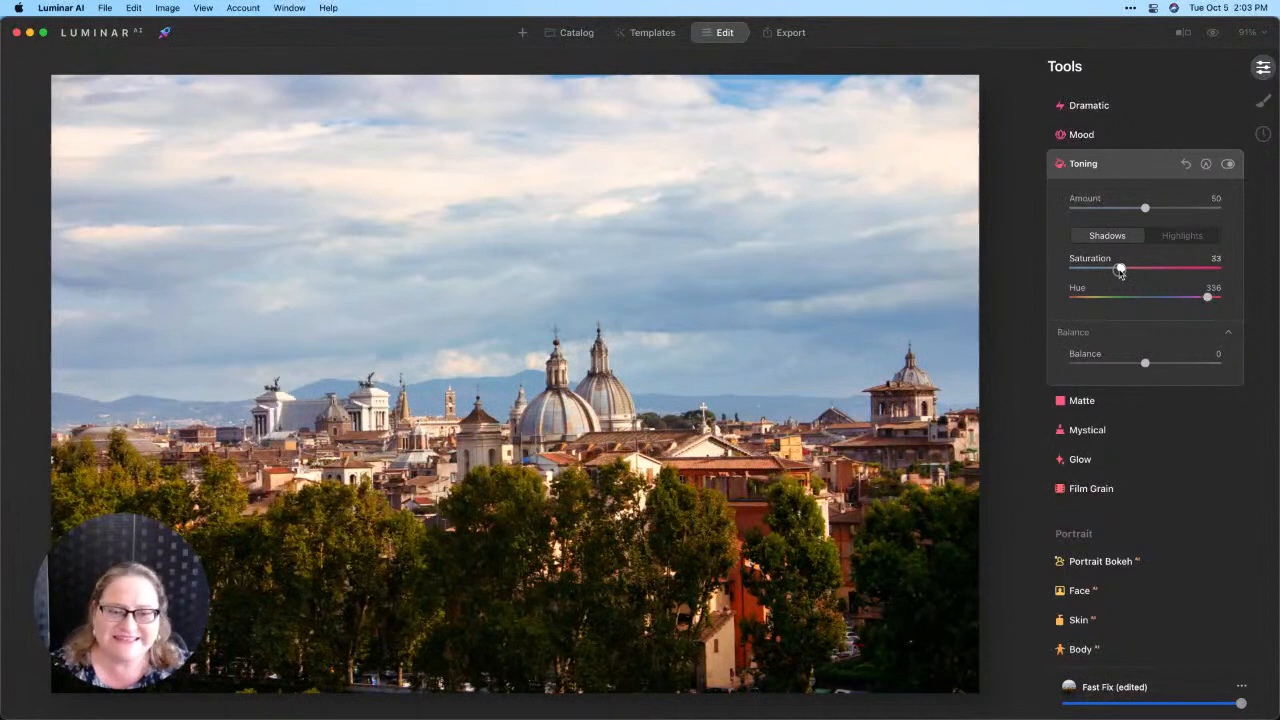
pyautogui.moveTo(1120, 268); pyautogui.dragTo(1124, 268)
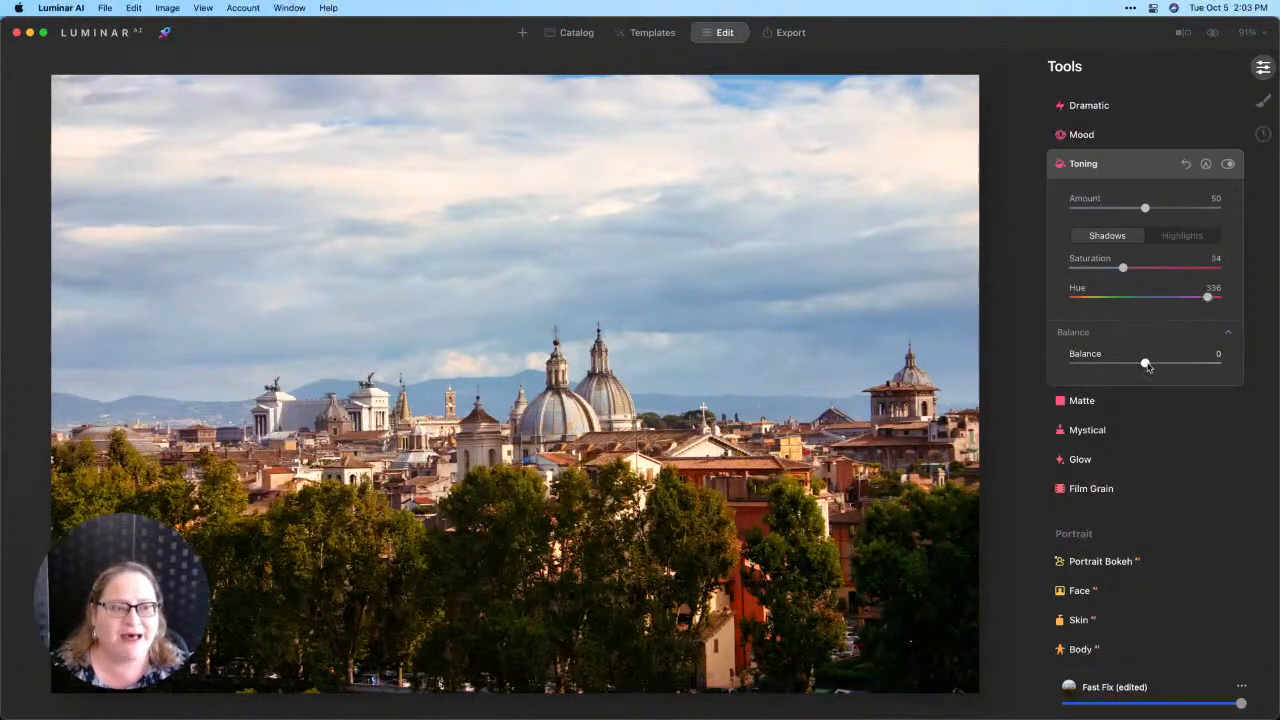
# Try the Toning Balance toward shadows and highlights, leaving it at -10
pyautogui.moveTo(1144, 364); pyautogui.dragTo(1100, 364)
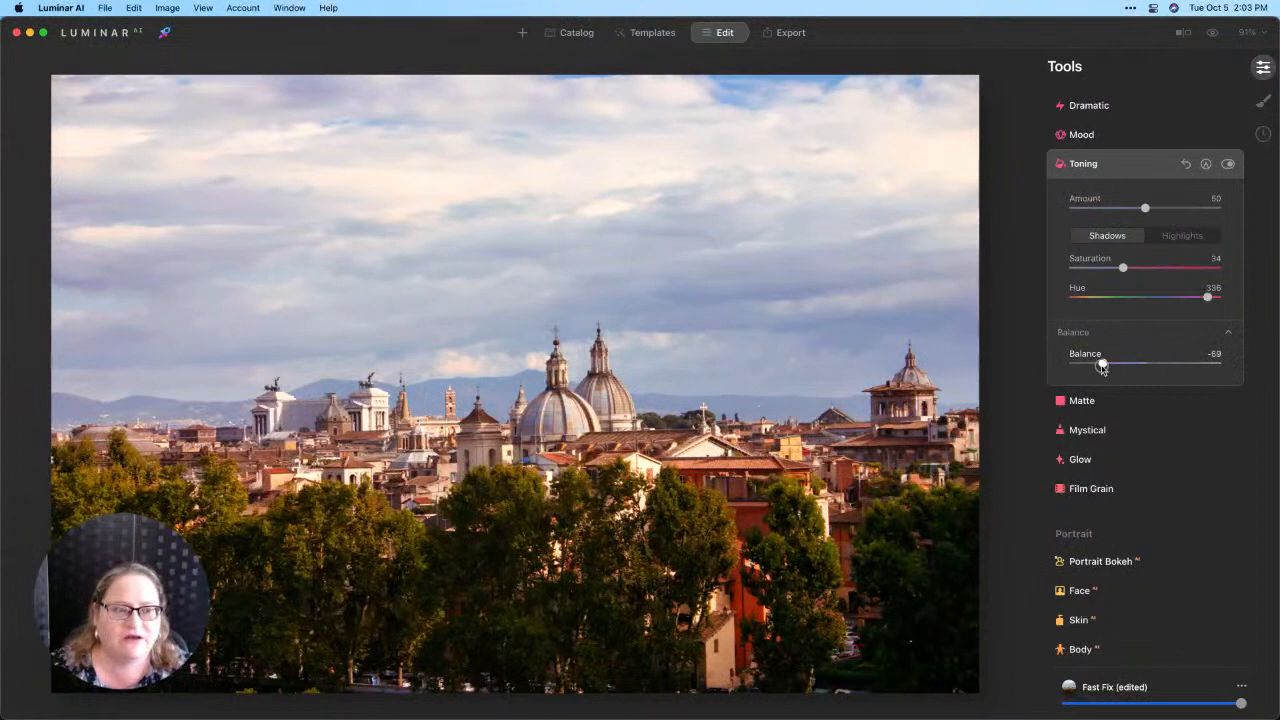
pyautogui.moveTo(1100, 360); pyautogui.dragTo(1102, 360)
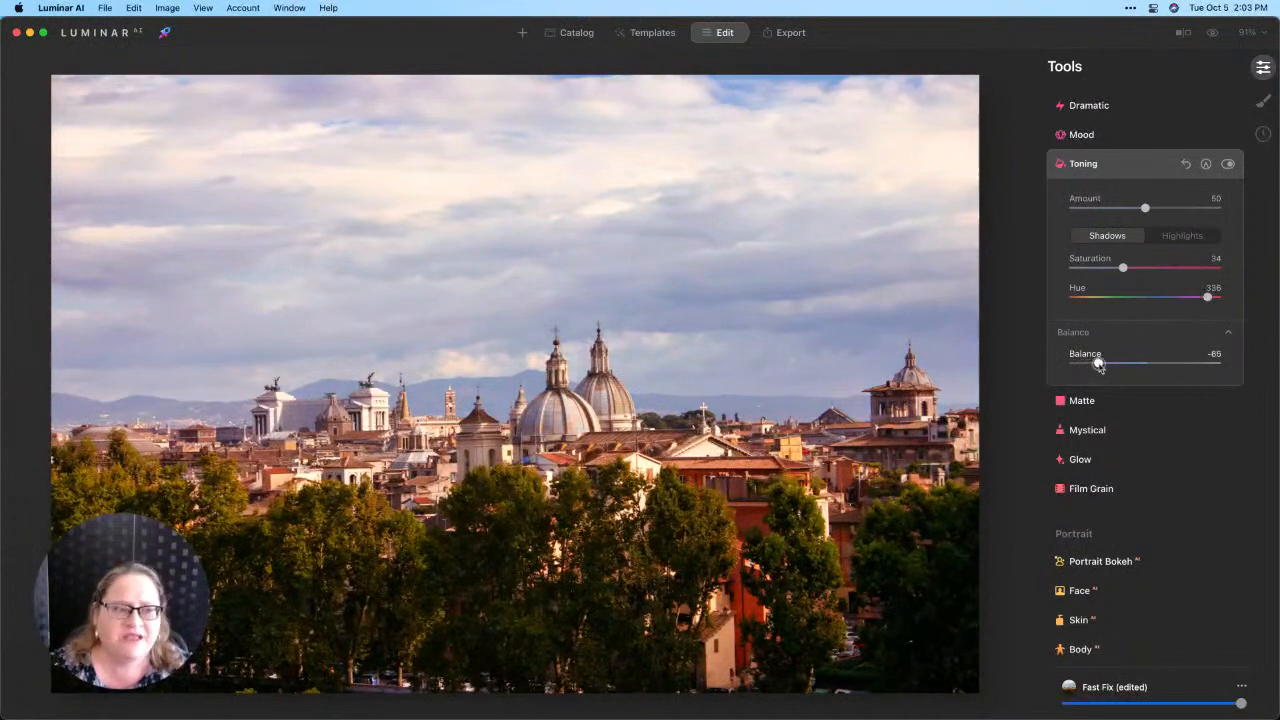
pyautogui.moveTo(1100, 362); pyautogui.dragTo(1176, 362)
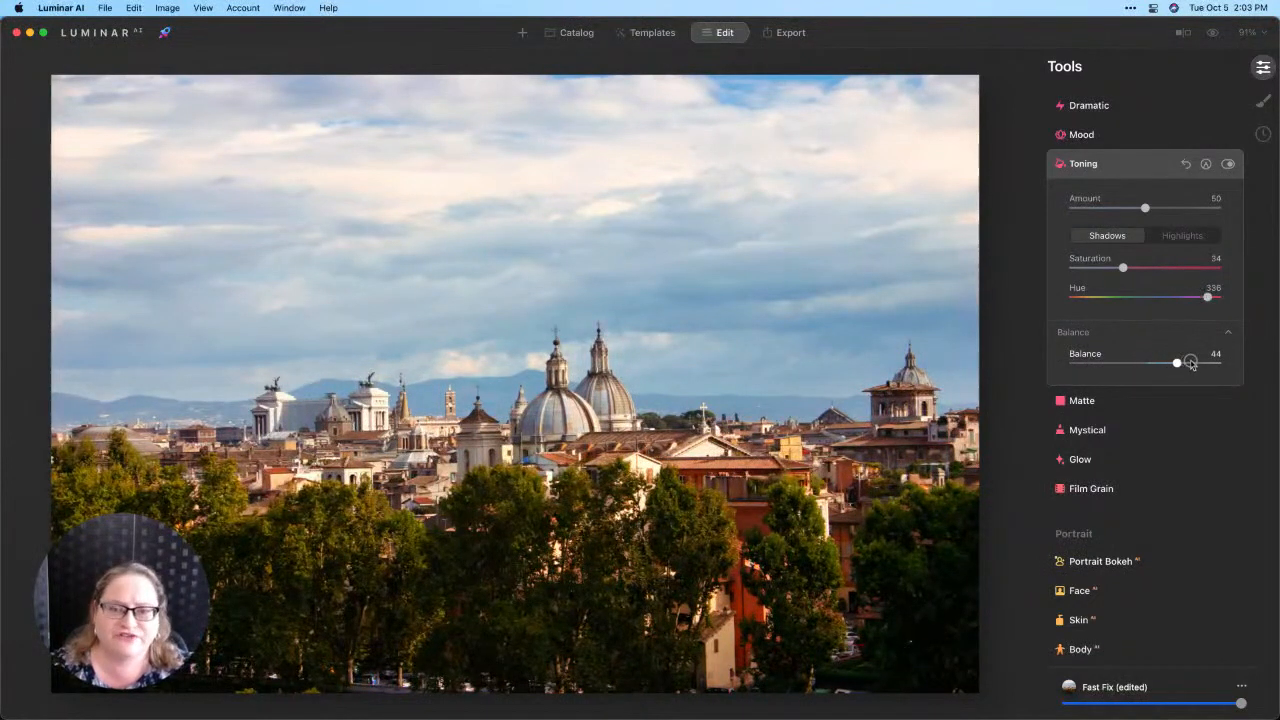
pyautogui.moveTo(1176, 362); pyautogui.dragTo(1172, 362)
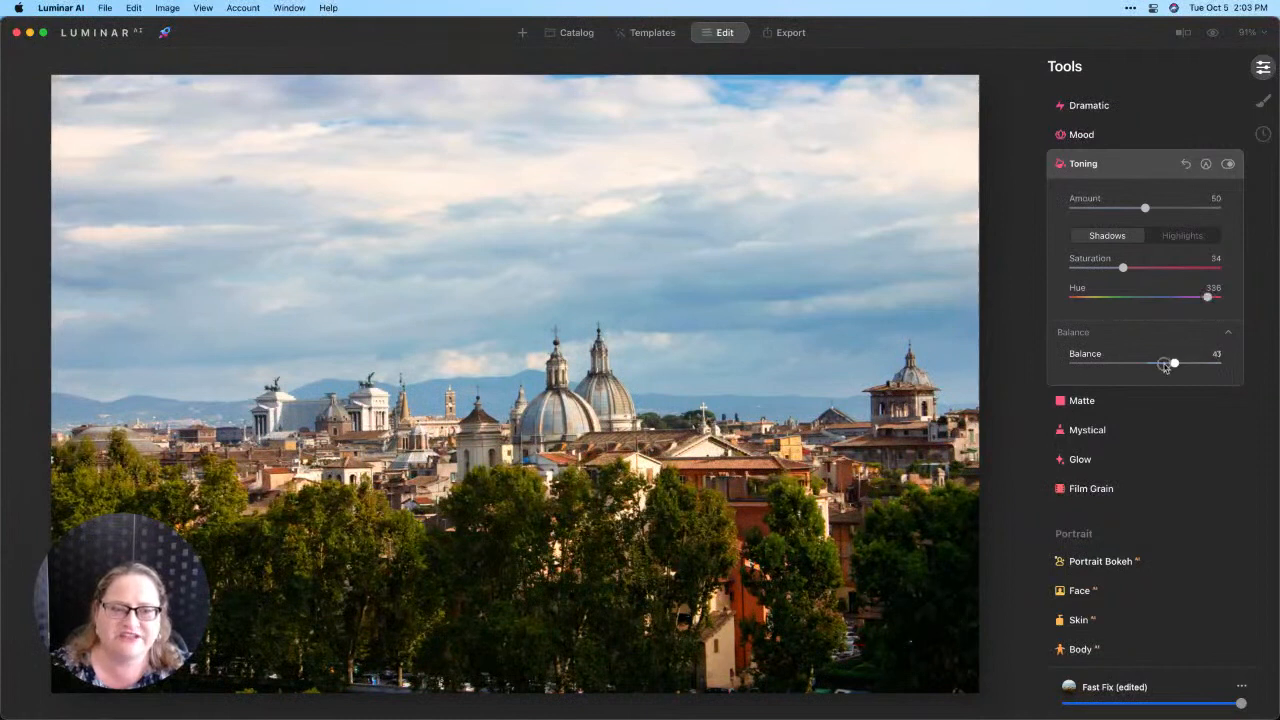
pyautogui.moveTo(1172, 362); pyautogui.dragTo(1140, 362)
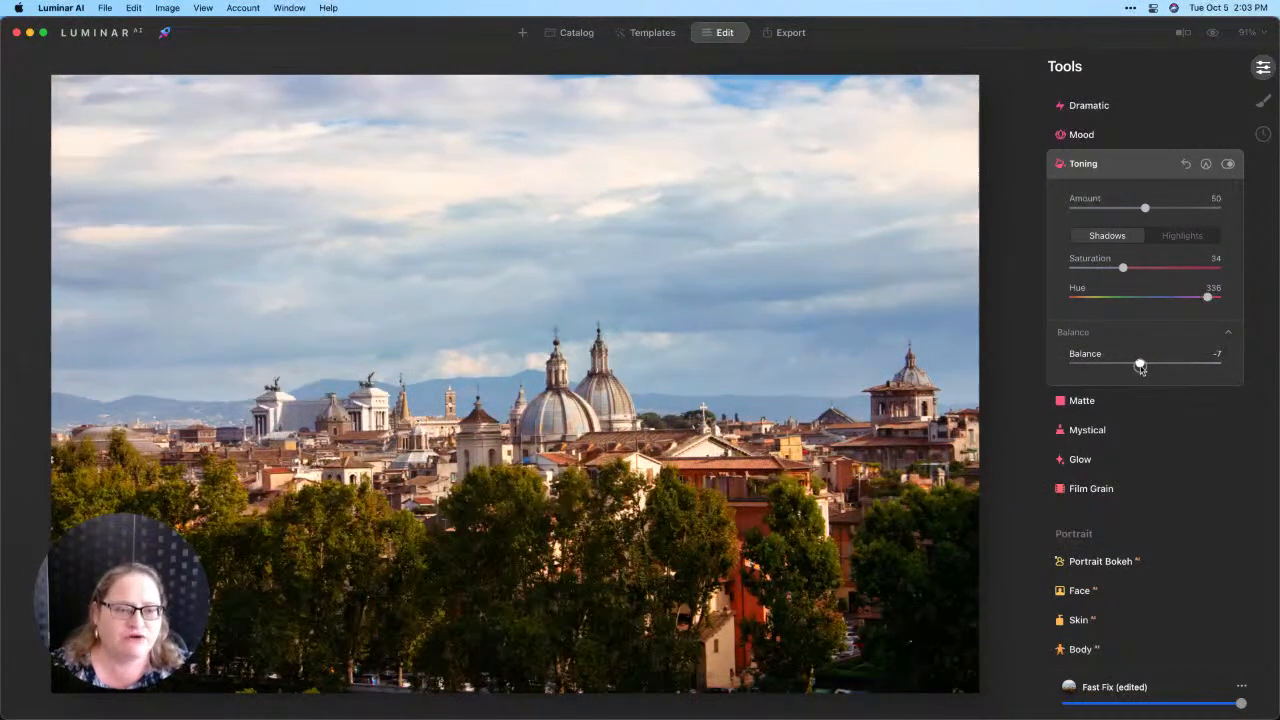
pyautogui.moveTo(1140, 364); pyautogui.dragTo(1144, 364)
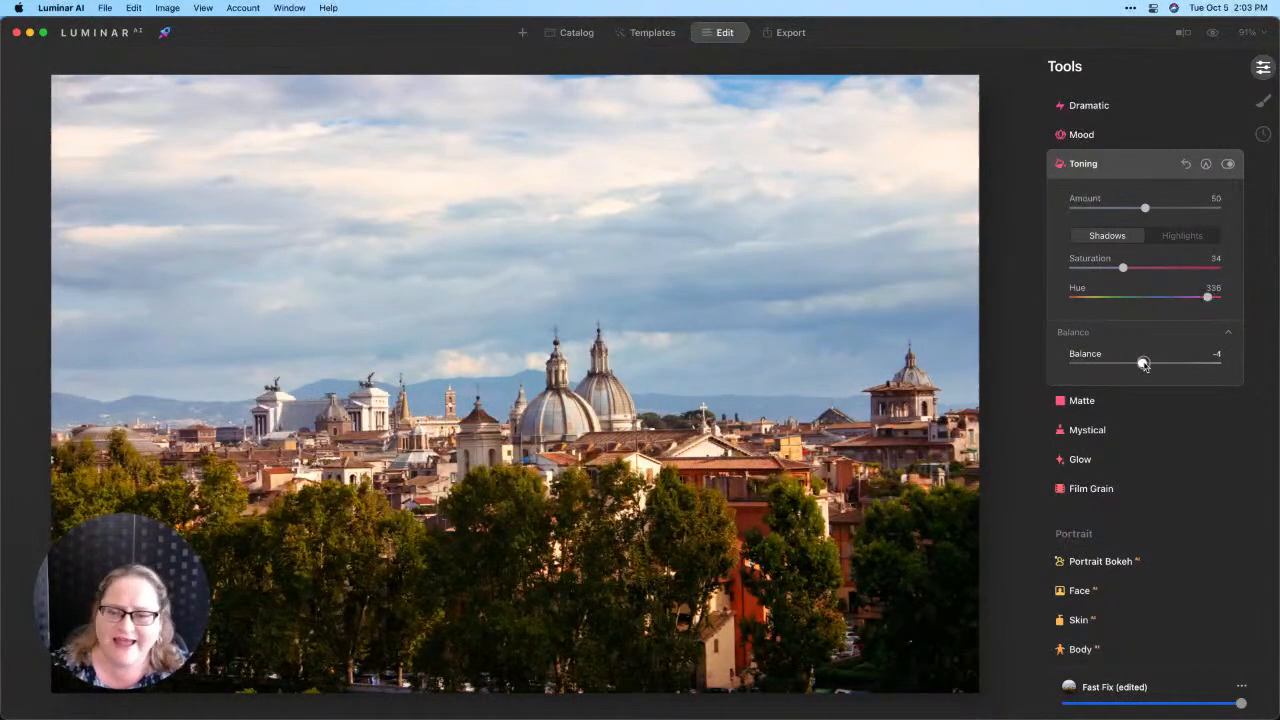
pyautogui.moveTo(1144, 362); pyautogui.dragTo(1138, 362)
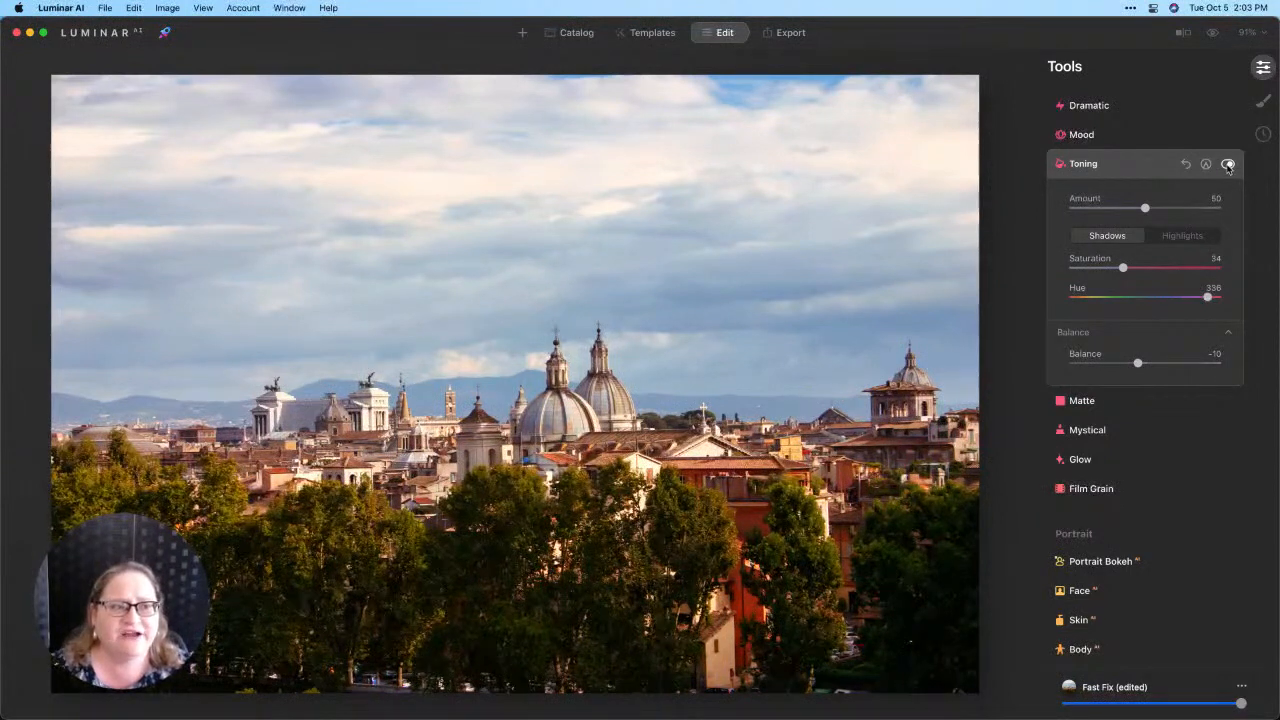
# Toggle the Toning effect off and back on to compare the result
pyautogui.click(1228, 164)
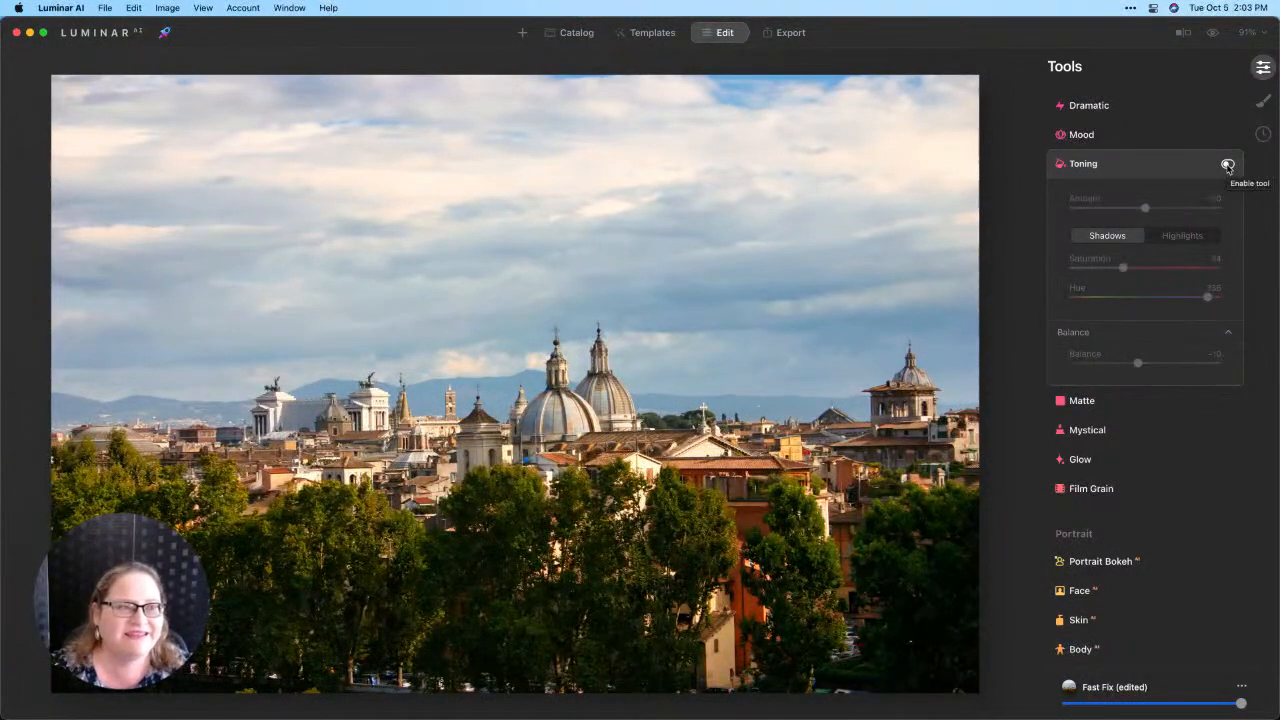
pyautogui.click(1228, 164)
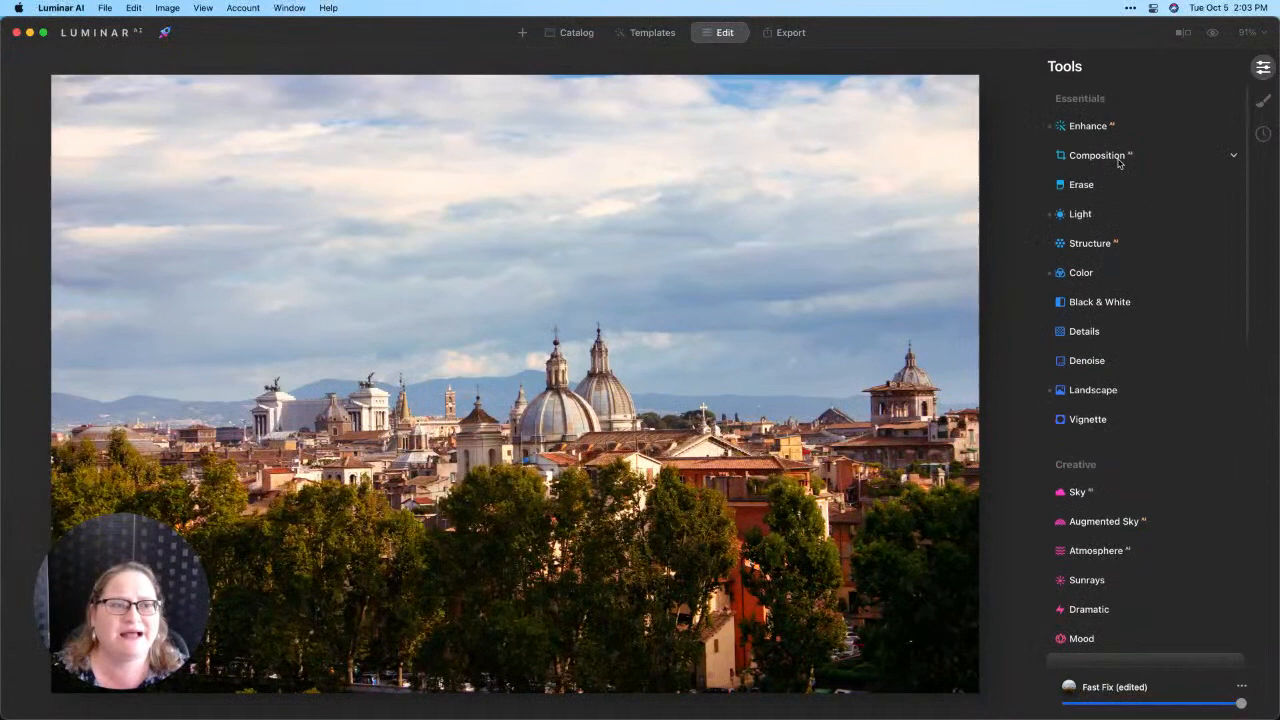
# In Composition, rotate the photo inside the crop frame so the skyline sits level
pyautogui.click(1096, 156)
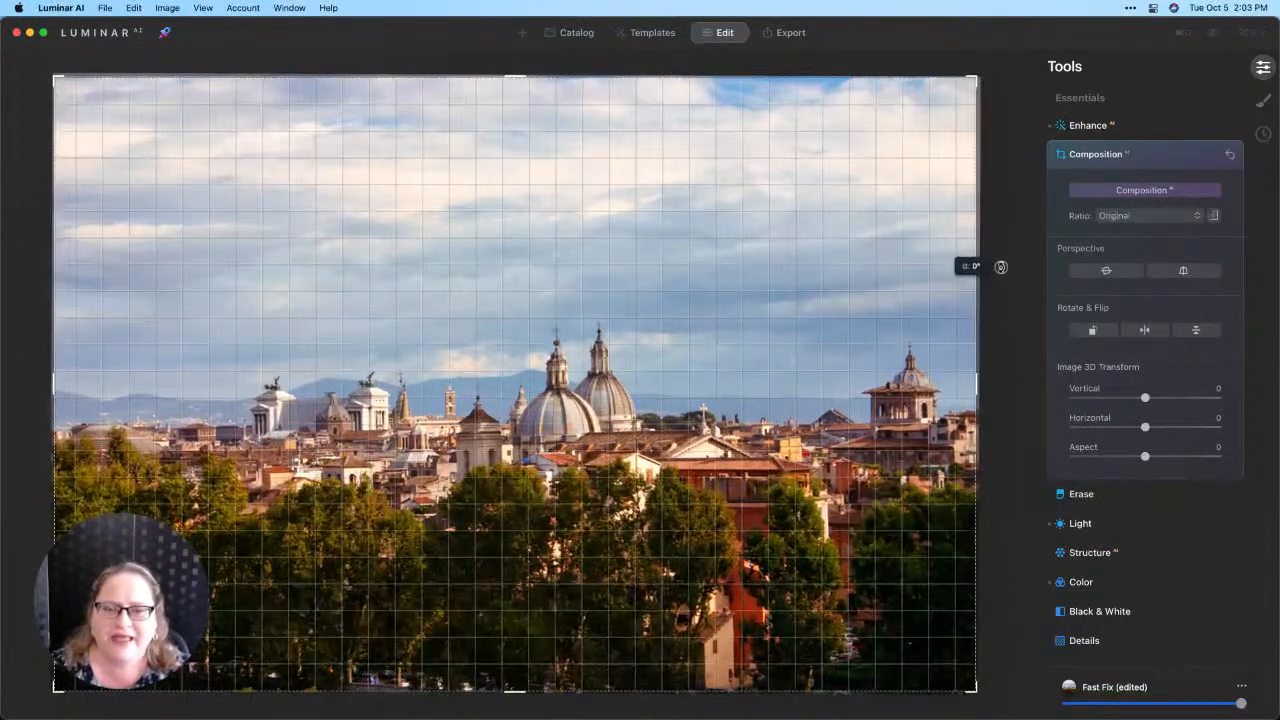
pyautogui.moveTo(998, 268); pyautogui.dragTo(998, 286)
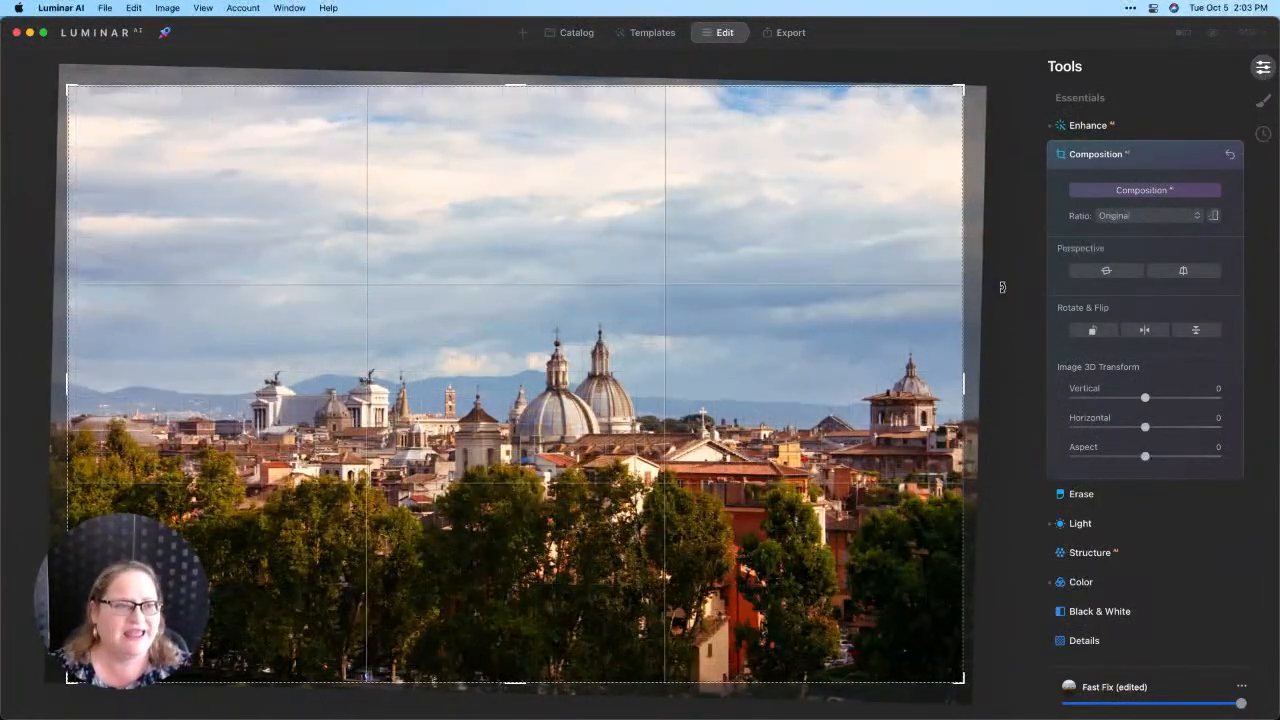
pyautogui.click(1148, 216)
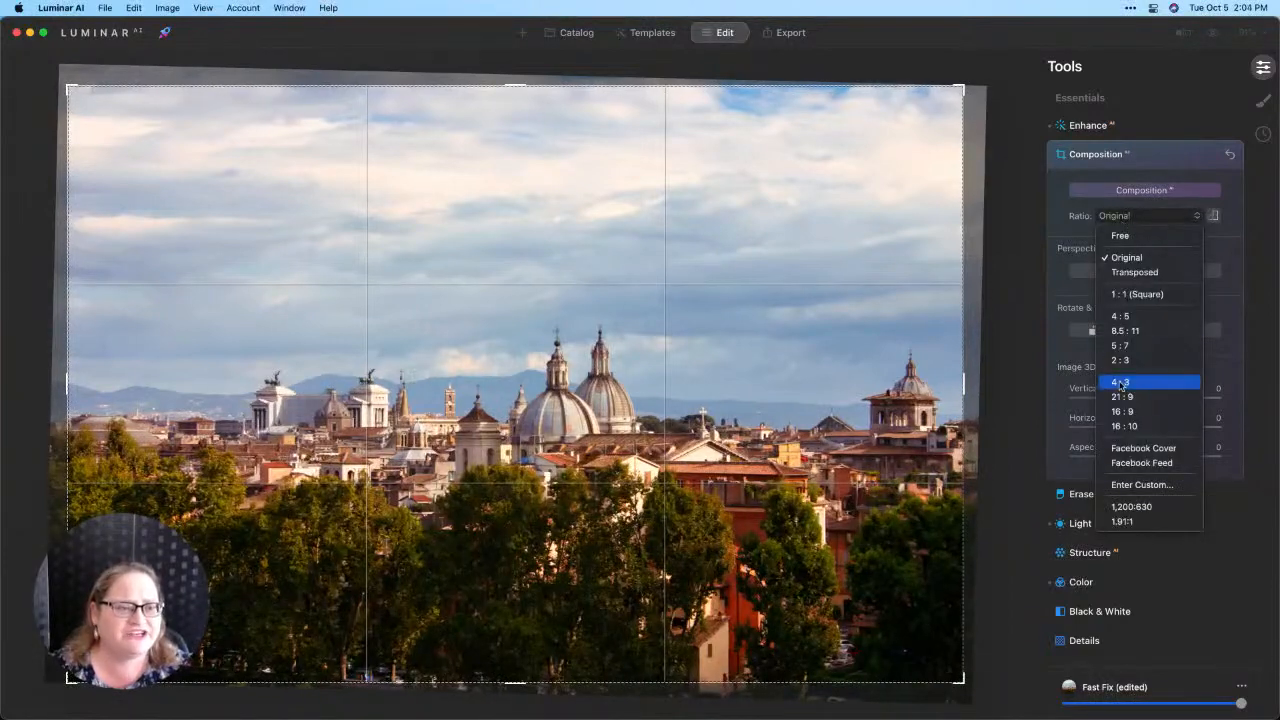
# Crop to 16:9 positioned over the domes, rooftops and trees, and apply it
pyautogui.click(1122, 412)
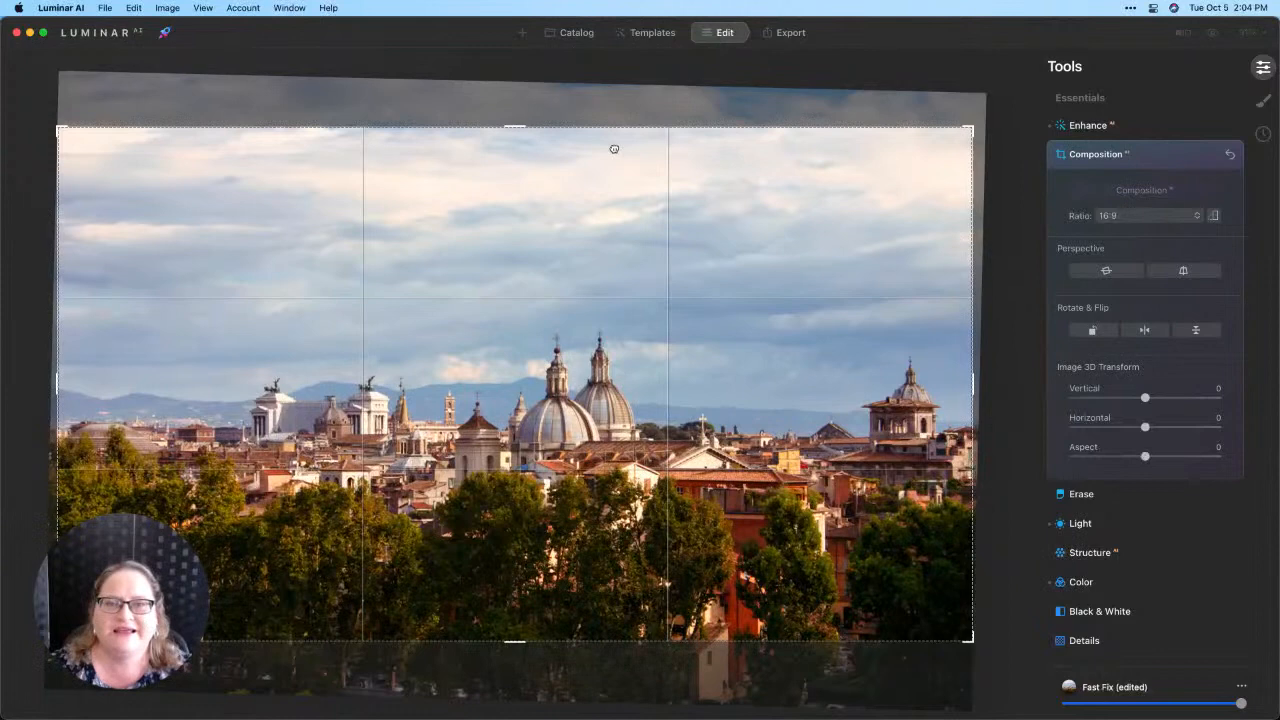
pyautogui.moveTo(512, 128); pyautogui.dragTo(520, 138)
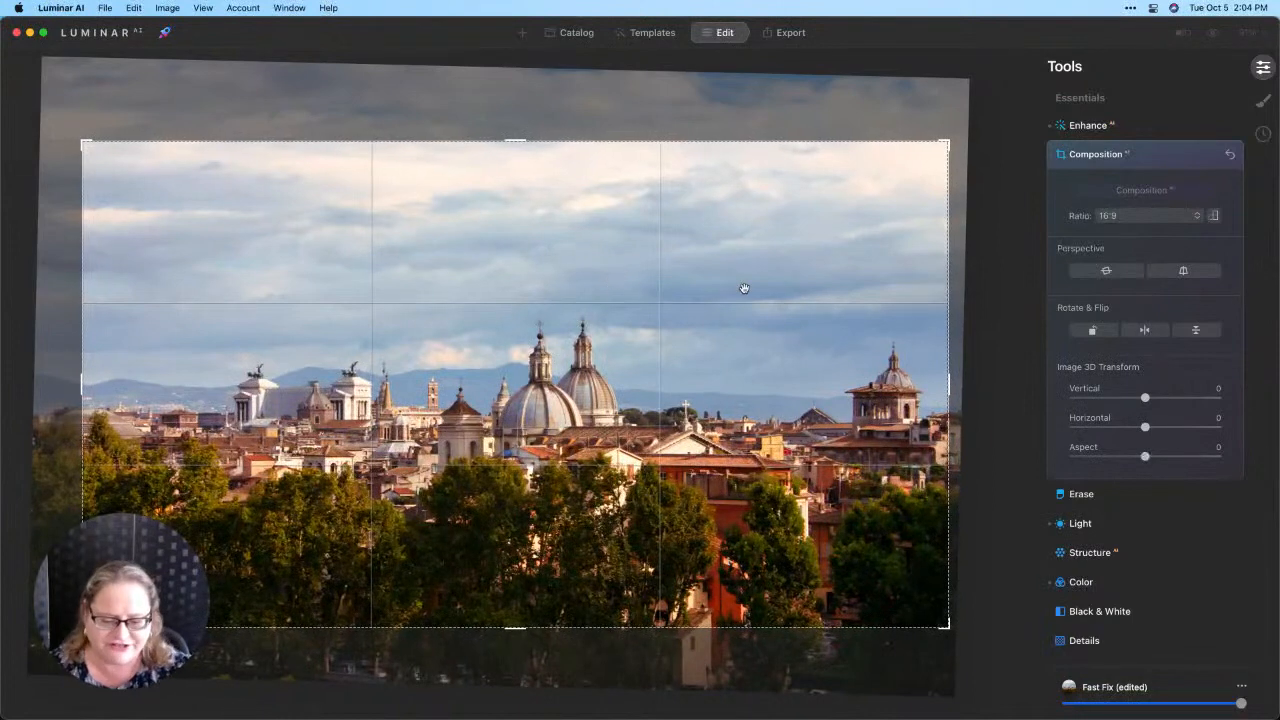
pyautogui.click(1096, 154)
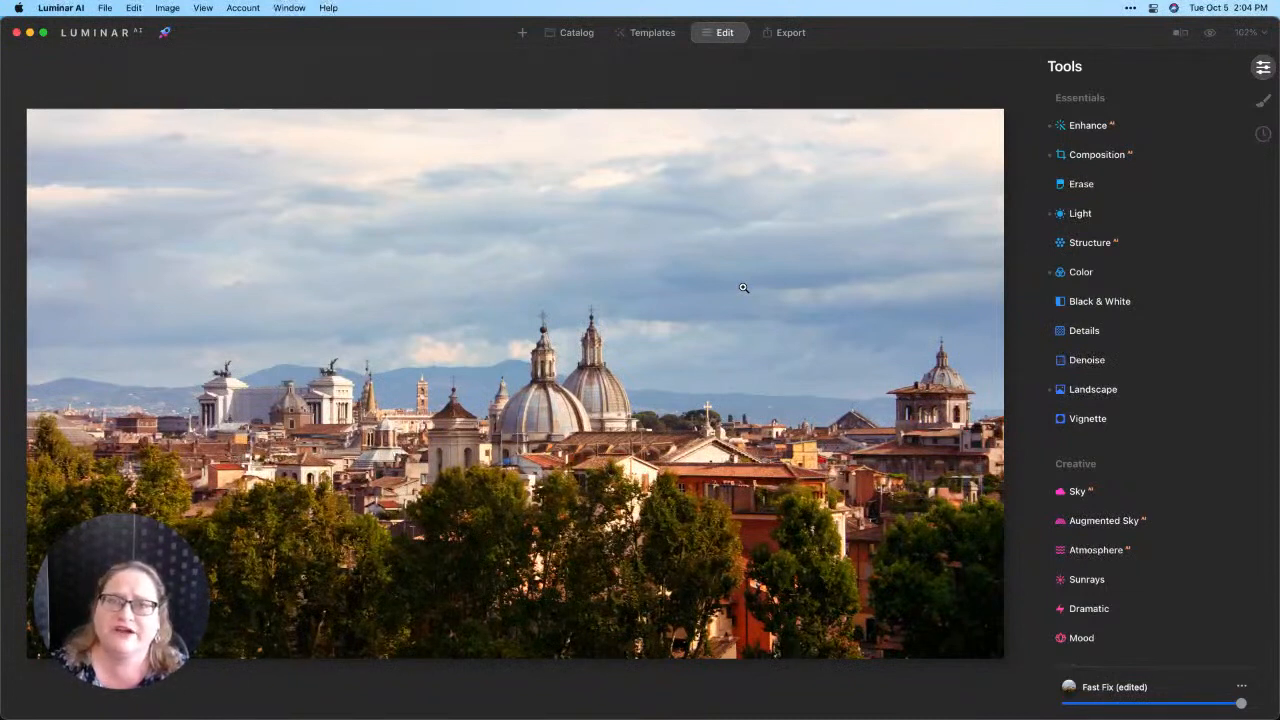
pyautogui.moveTo(1264, 68)
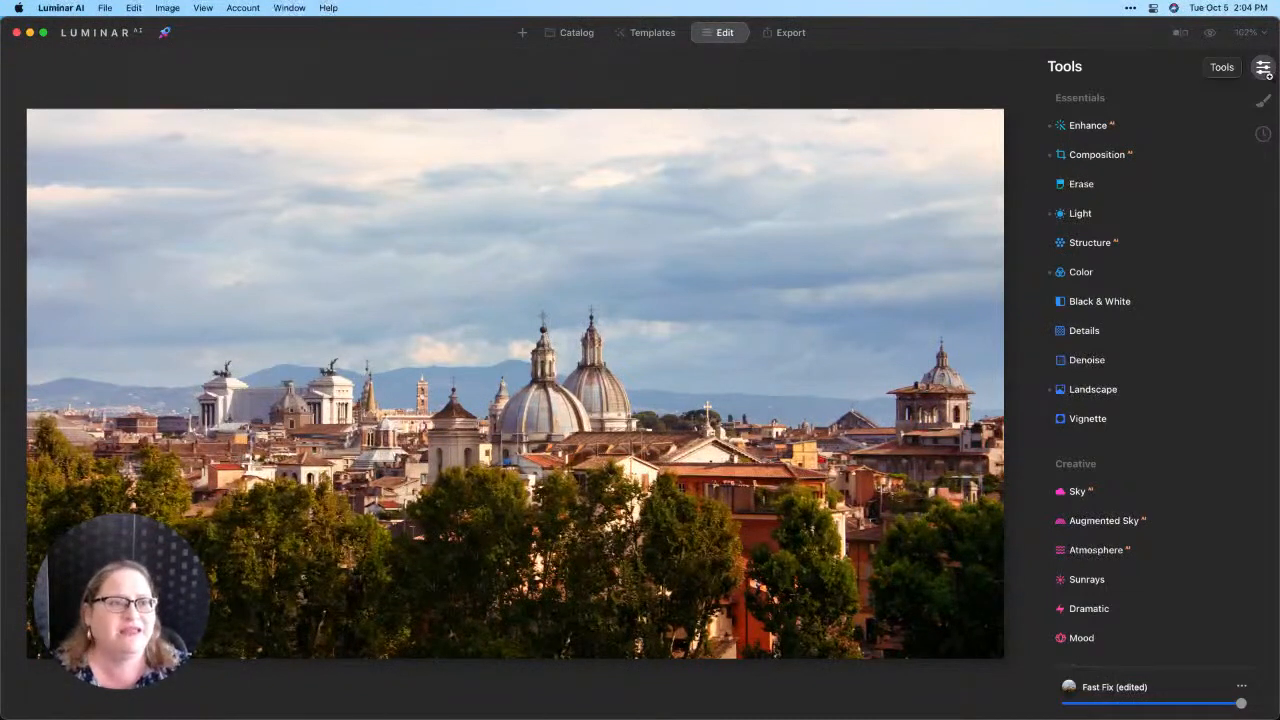